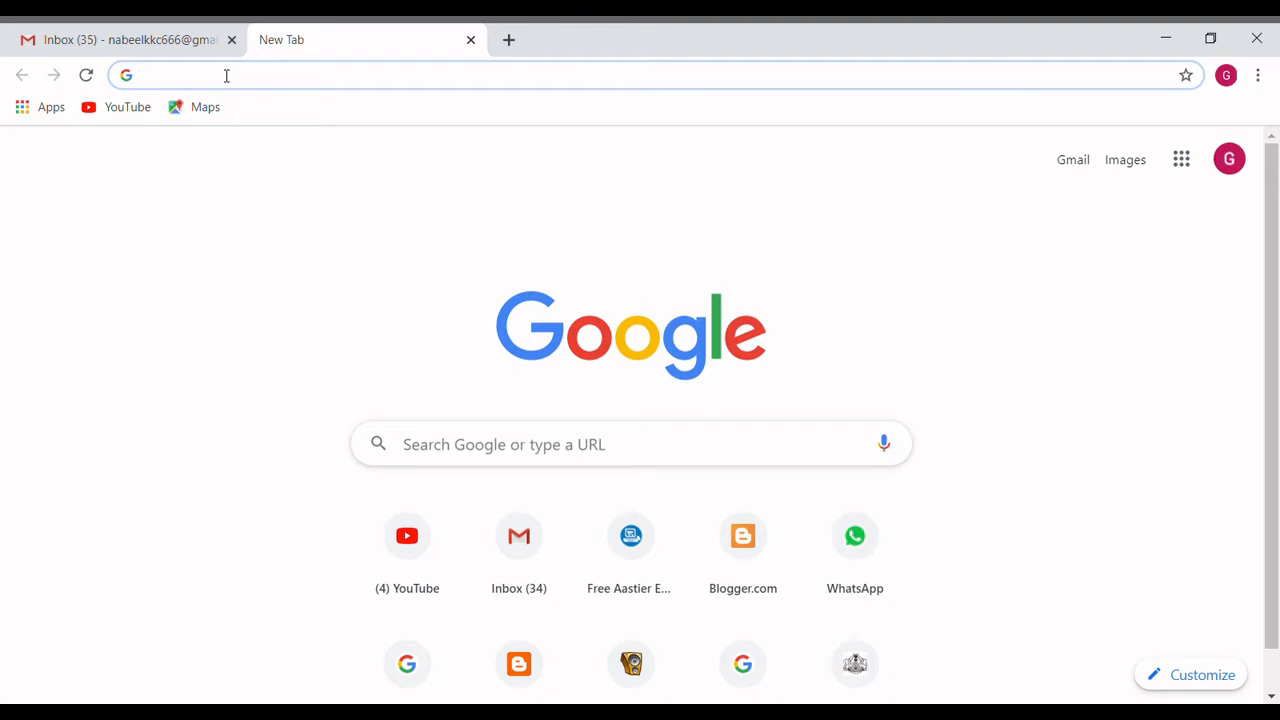
# Search Google for 'e-district' and open the e-District Kerala site from the results
pyautogui.write('e-district&oq=e&aqs=chrome.0.69i59l2j69i57j69i60l5.2749j0j7&sourceid=chrome&ie=UTF-8')
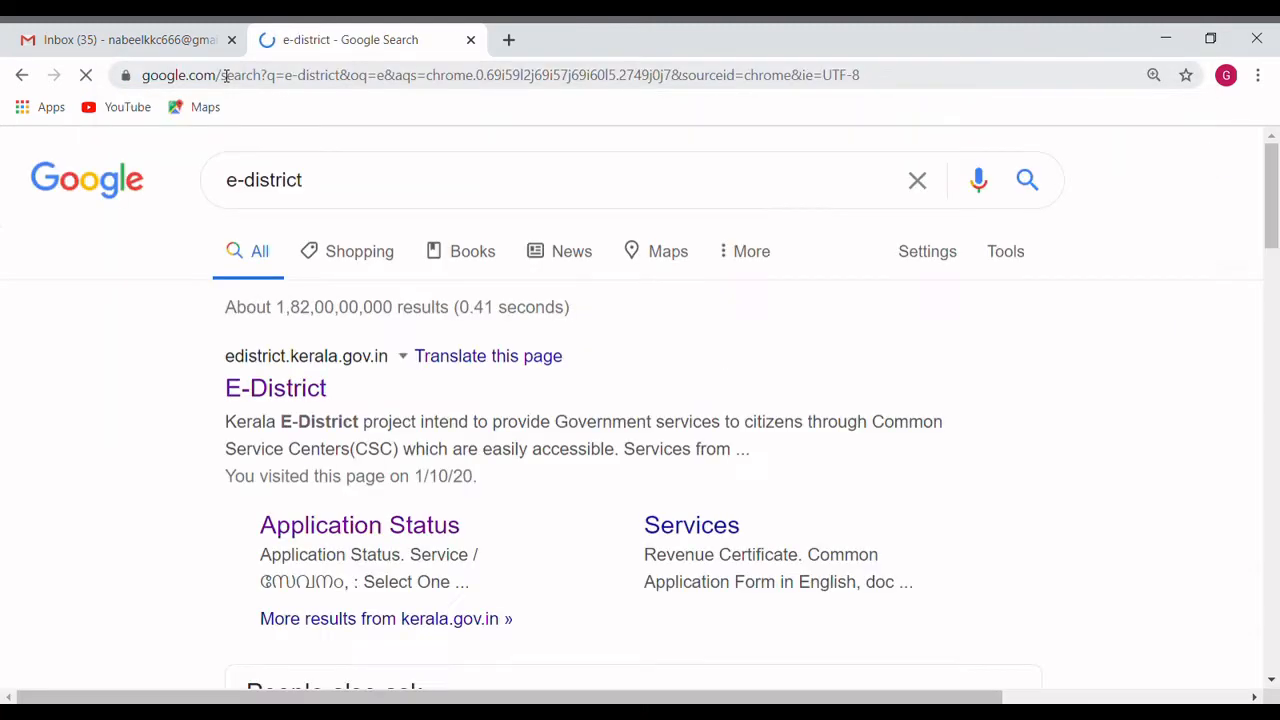
pyautogui.moveTo(276, 388)
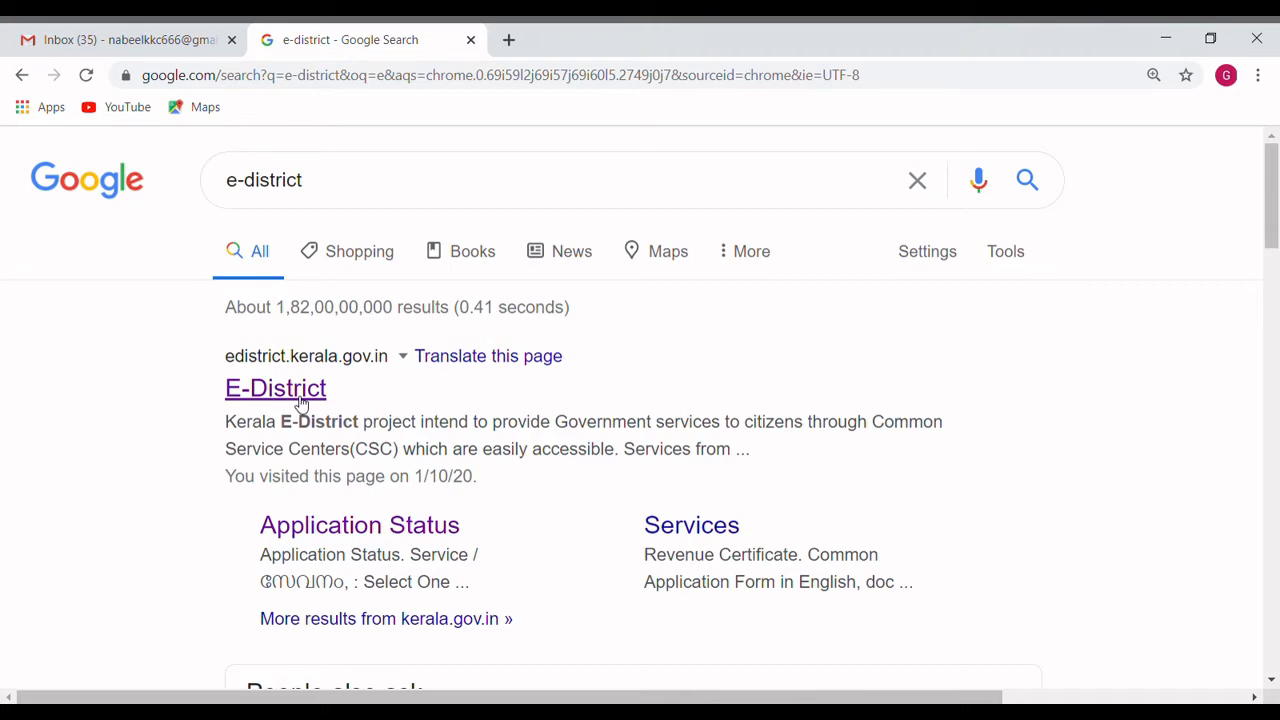
pyautogui.click(276, 388)
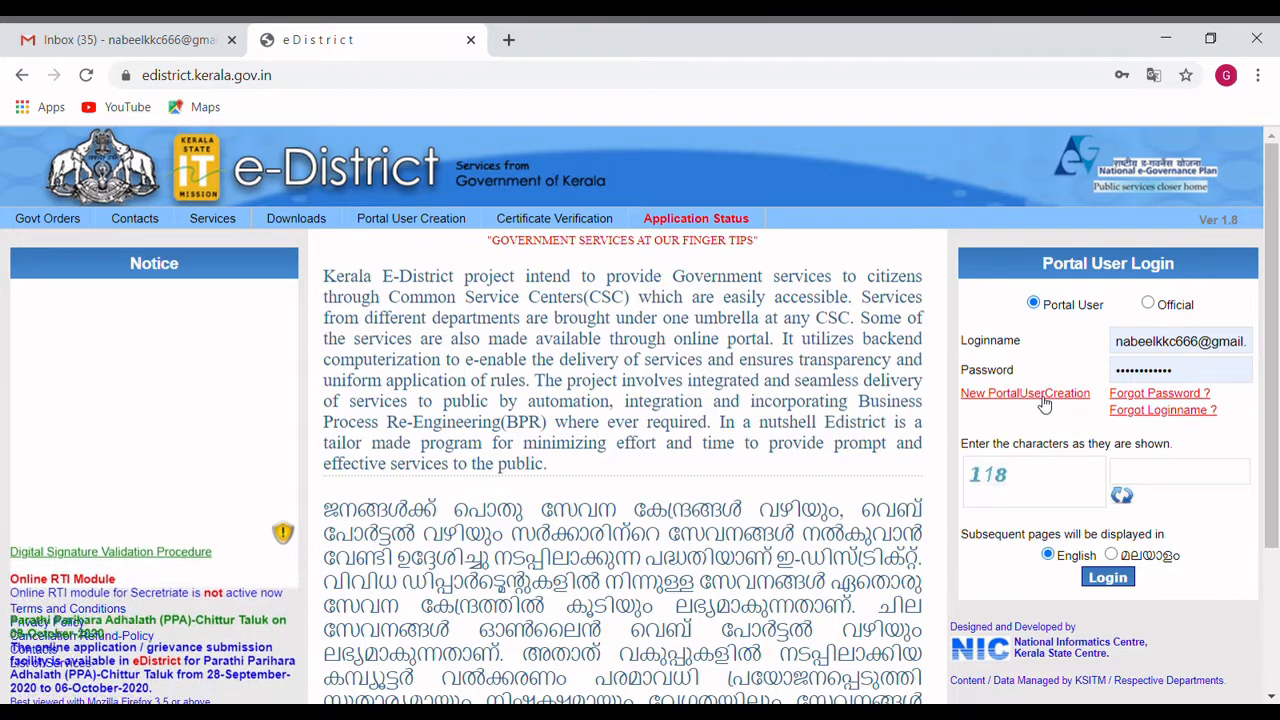
pyautogui.click(1024, 392)
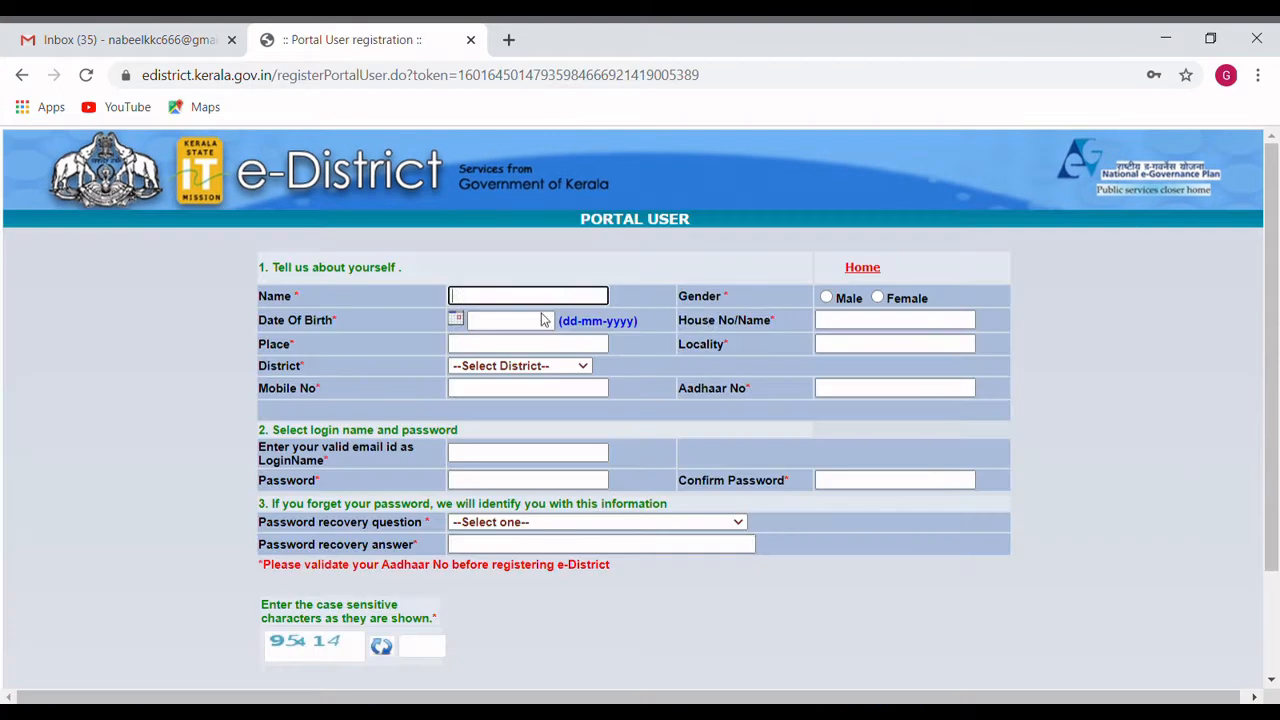
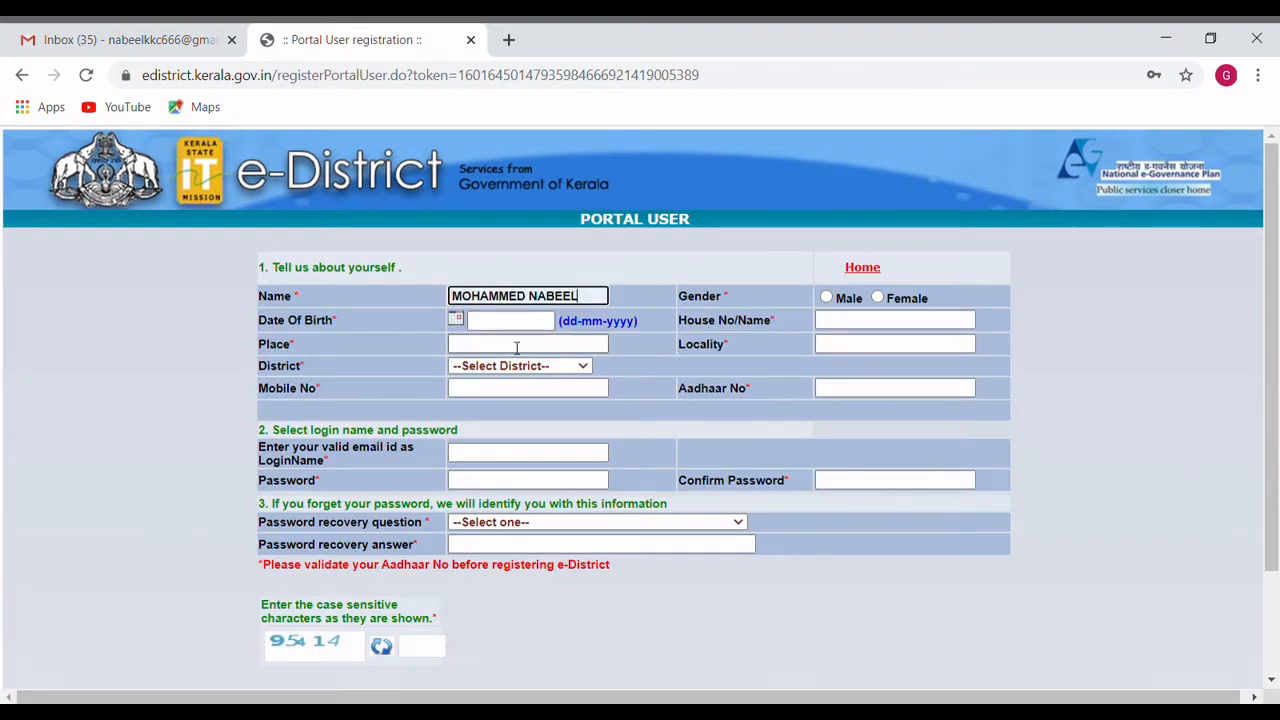
pyautogui.click(456, 320)
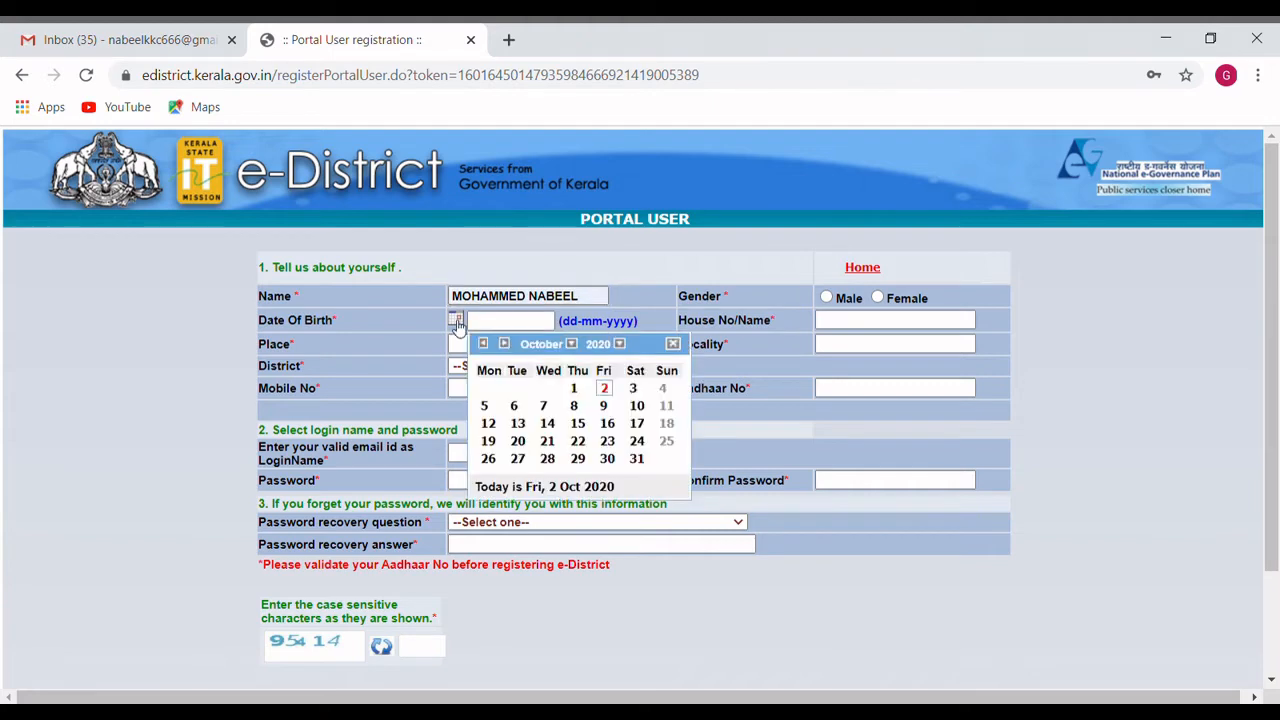
pyautogui.click(620, 344)
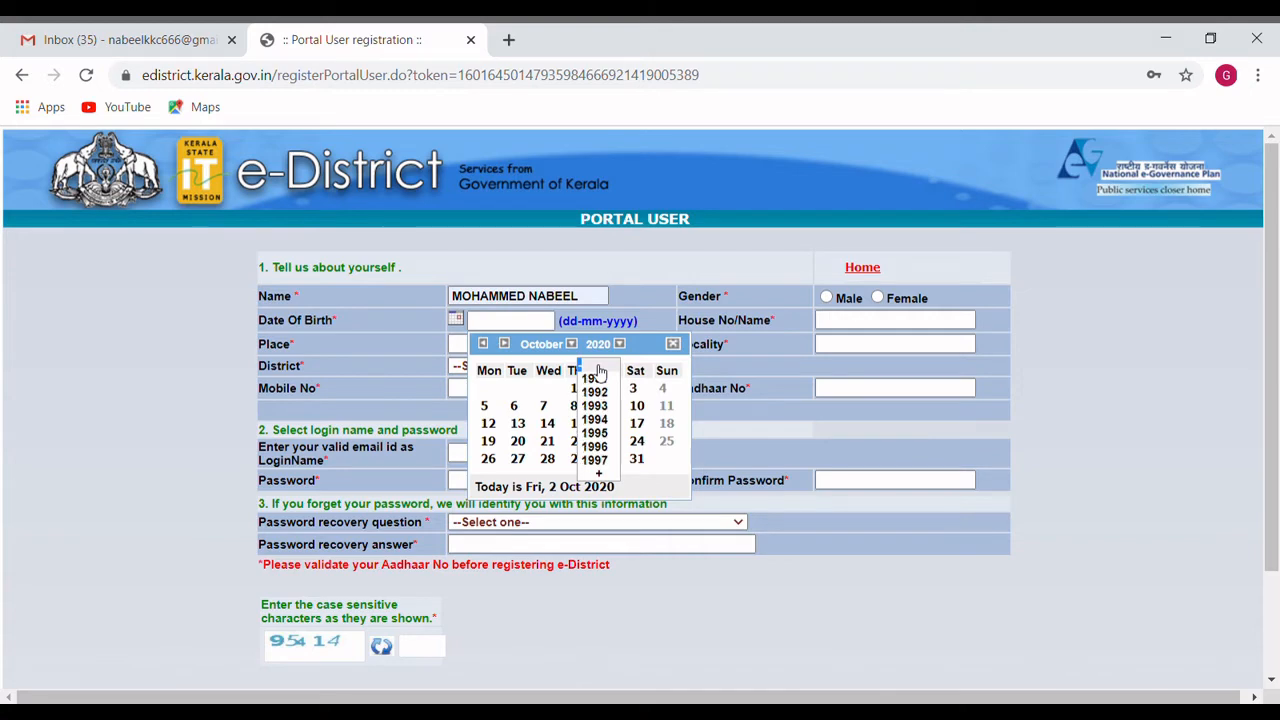
pyautogui.click(596, 420)
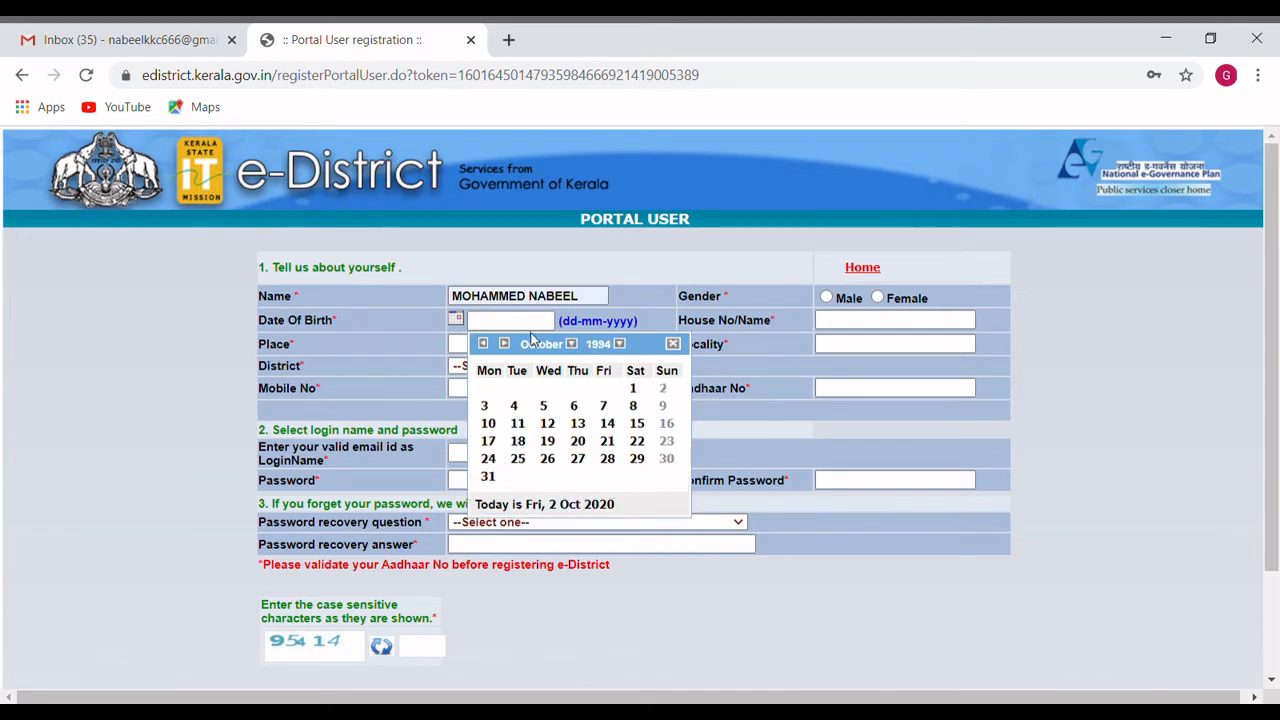
pyautogui.click(516, 442)
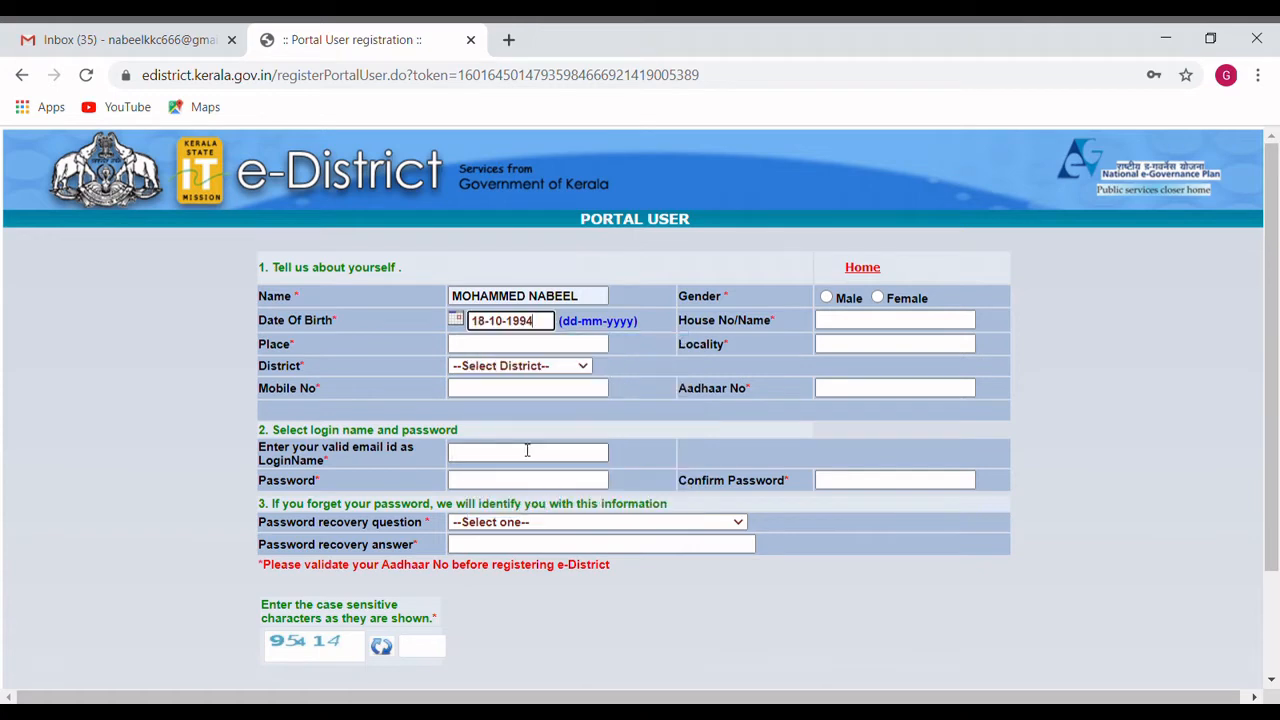
pyautogui.write('KAVANOOR')
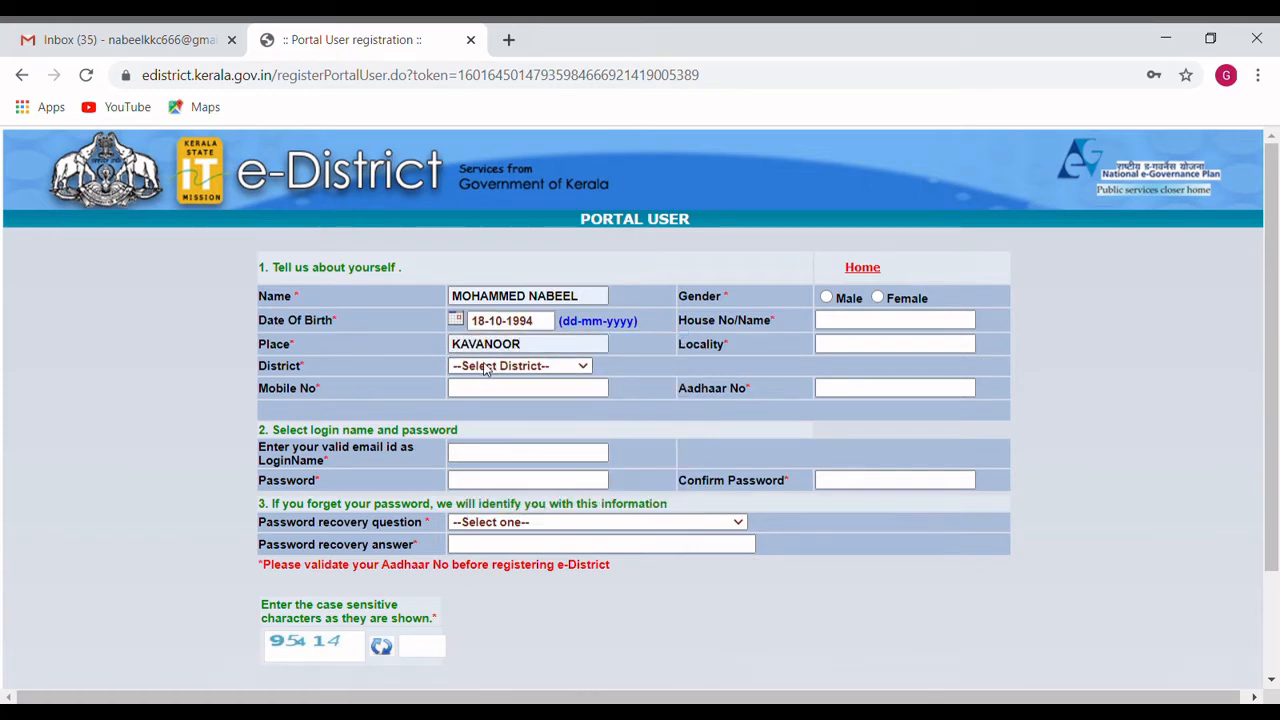
pyautogui.click(520, 364)
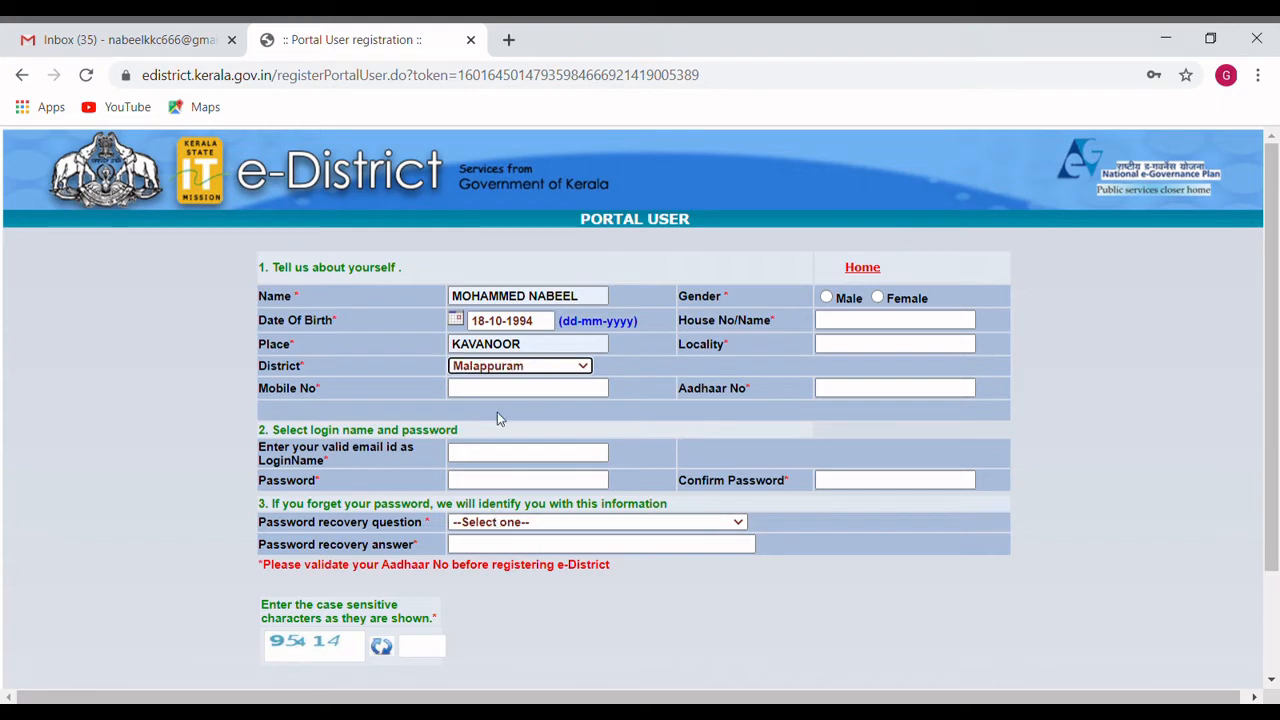
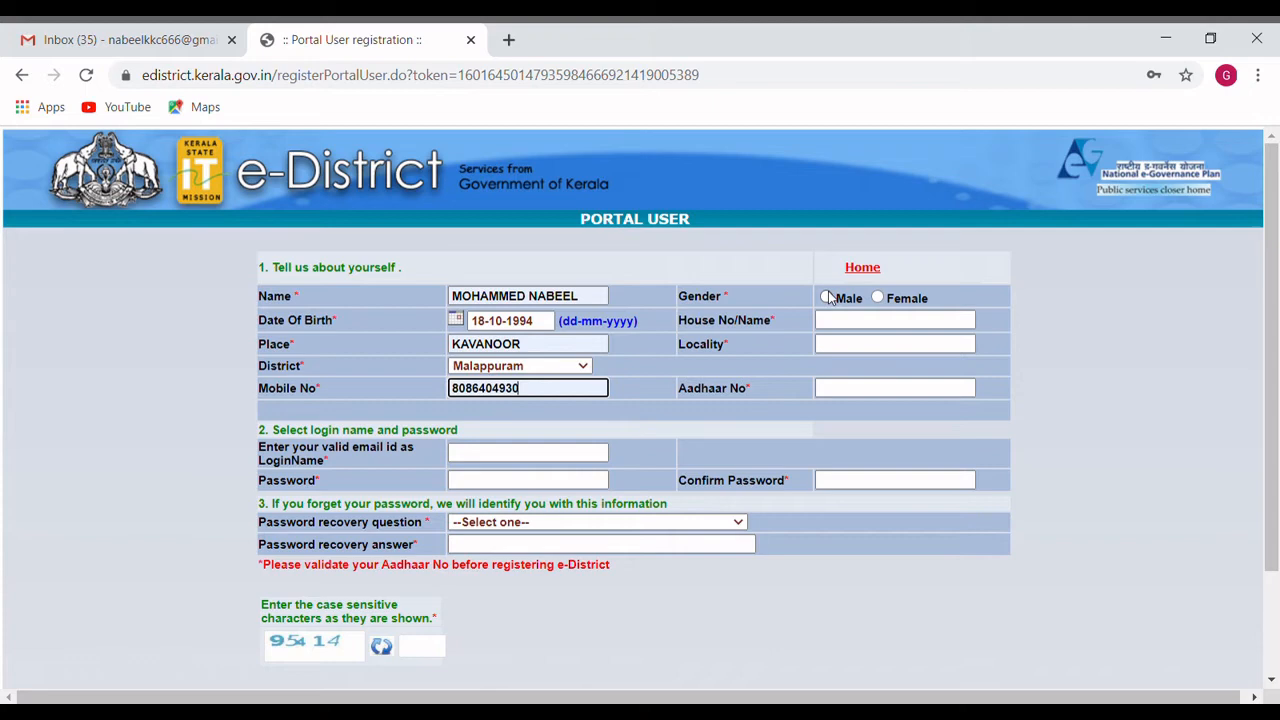
pyautogui.click(826, 296)
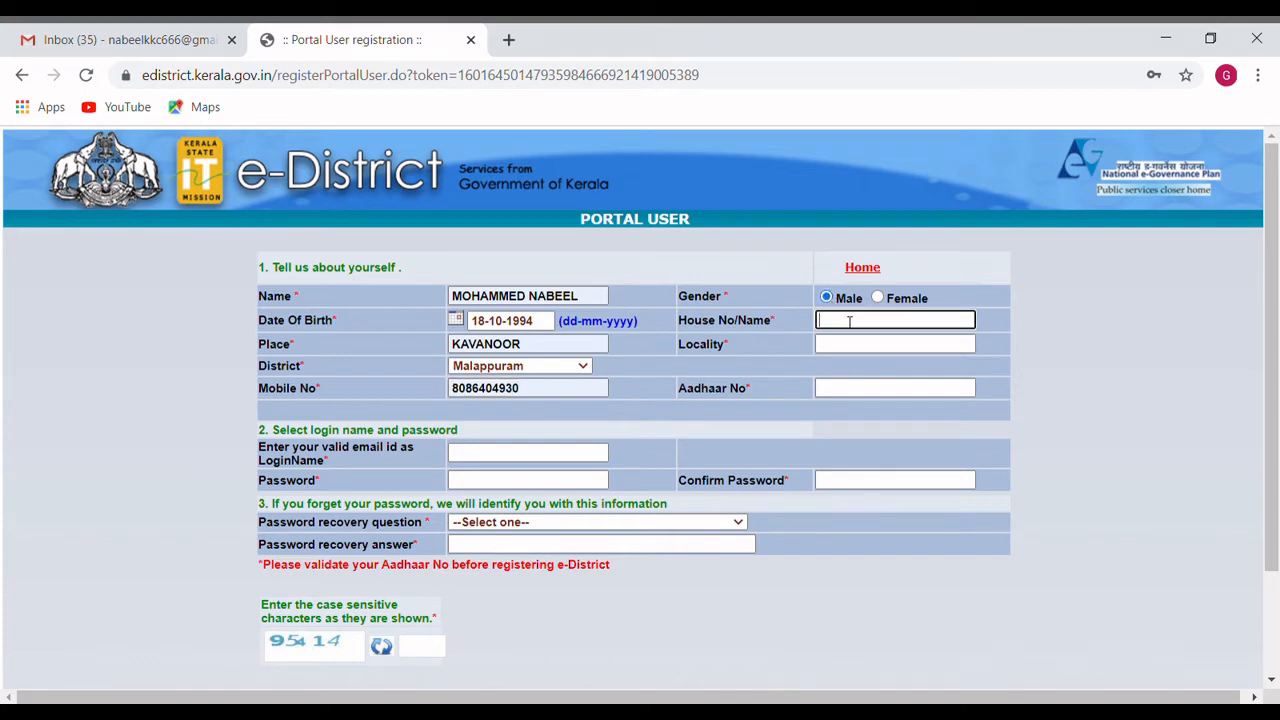
pyautogui.write('KARIPPALY')
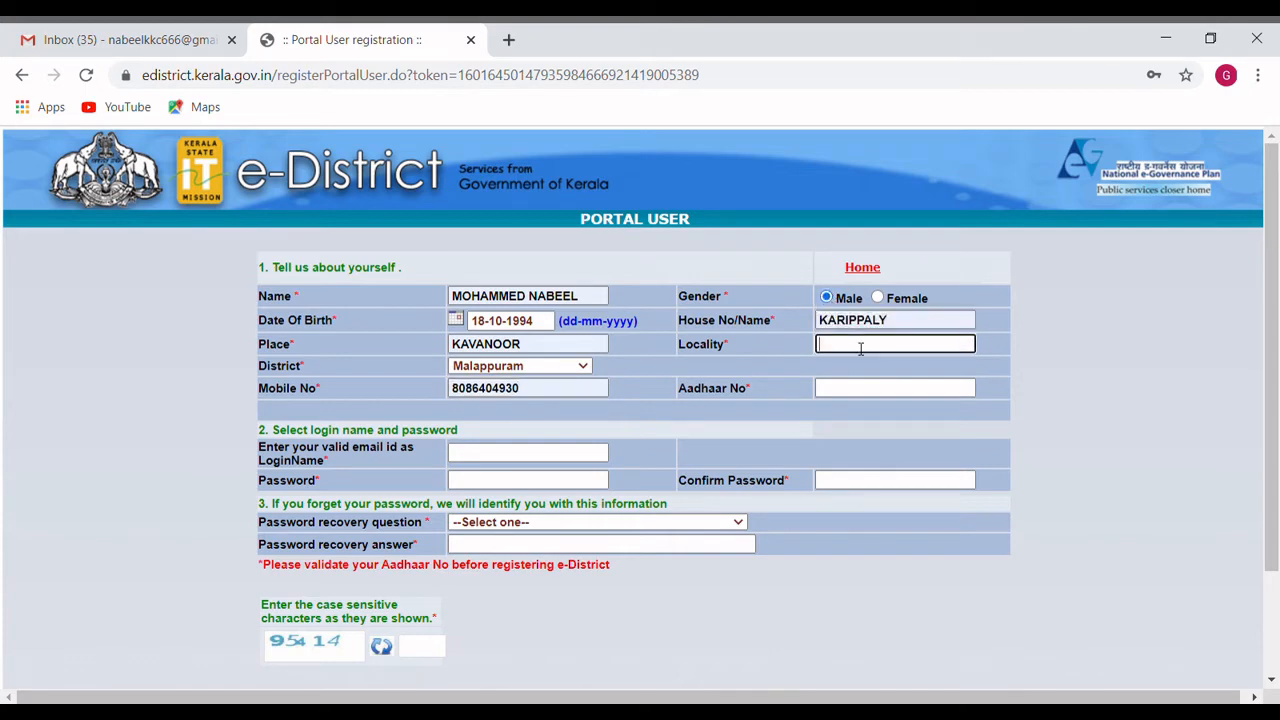
pyautogui.write('KAVANOOR')
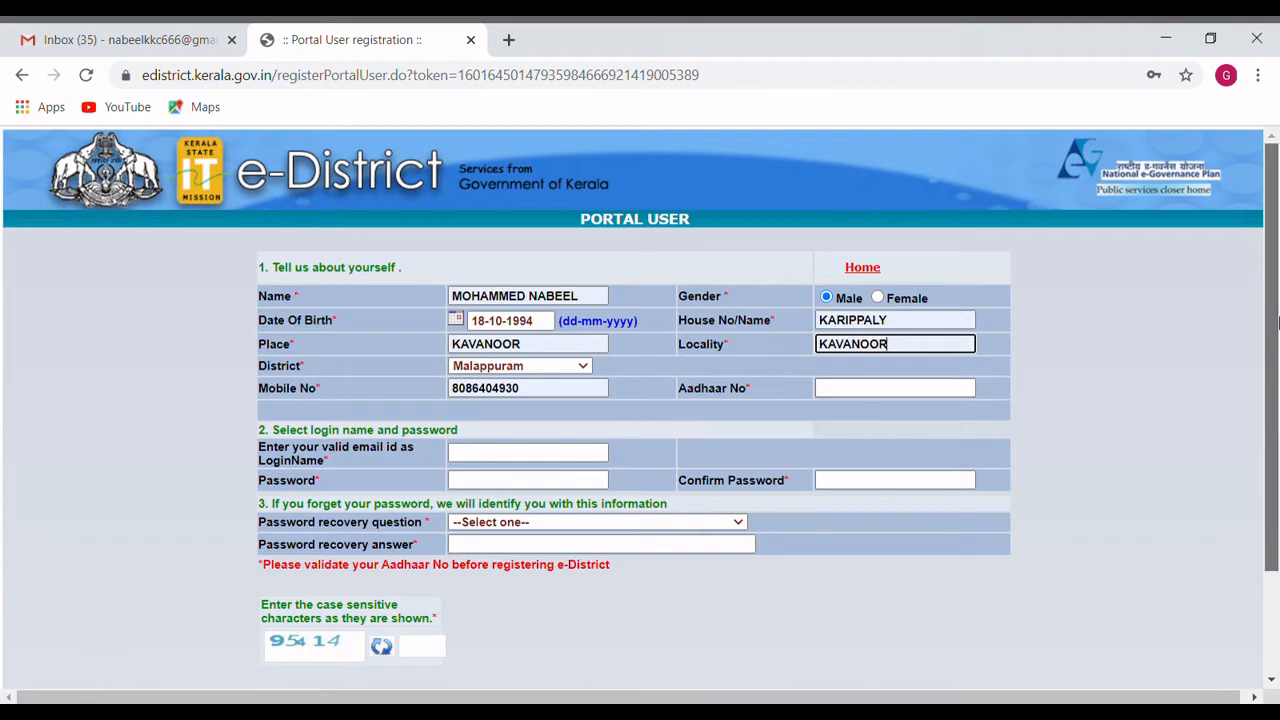
pyautogui.scroll(-3)
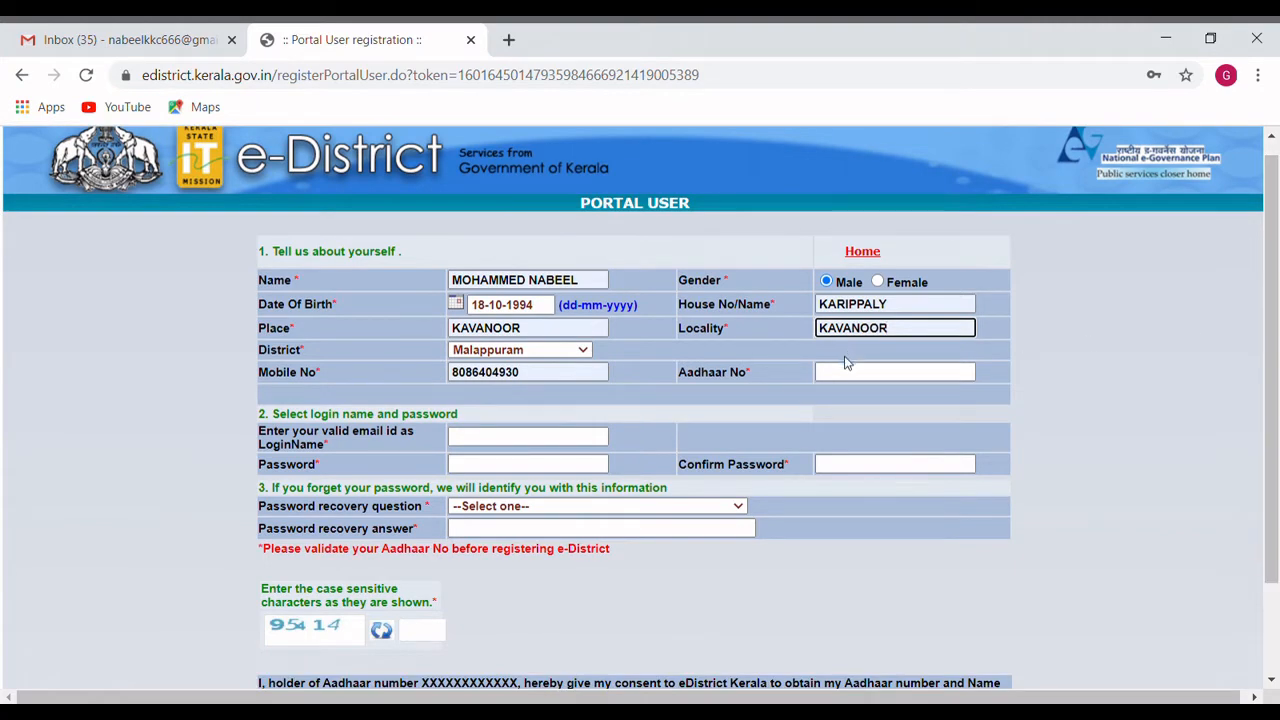
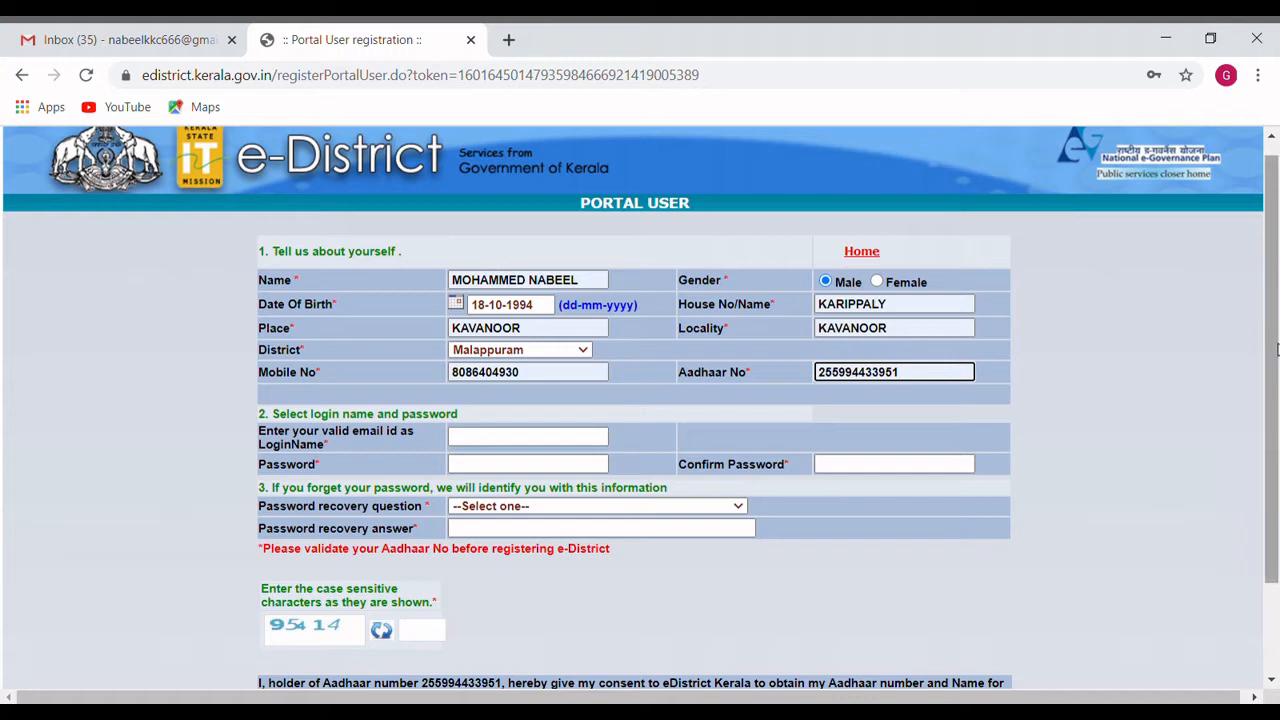
pyautogui.scroll(-3)
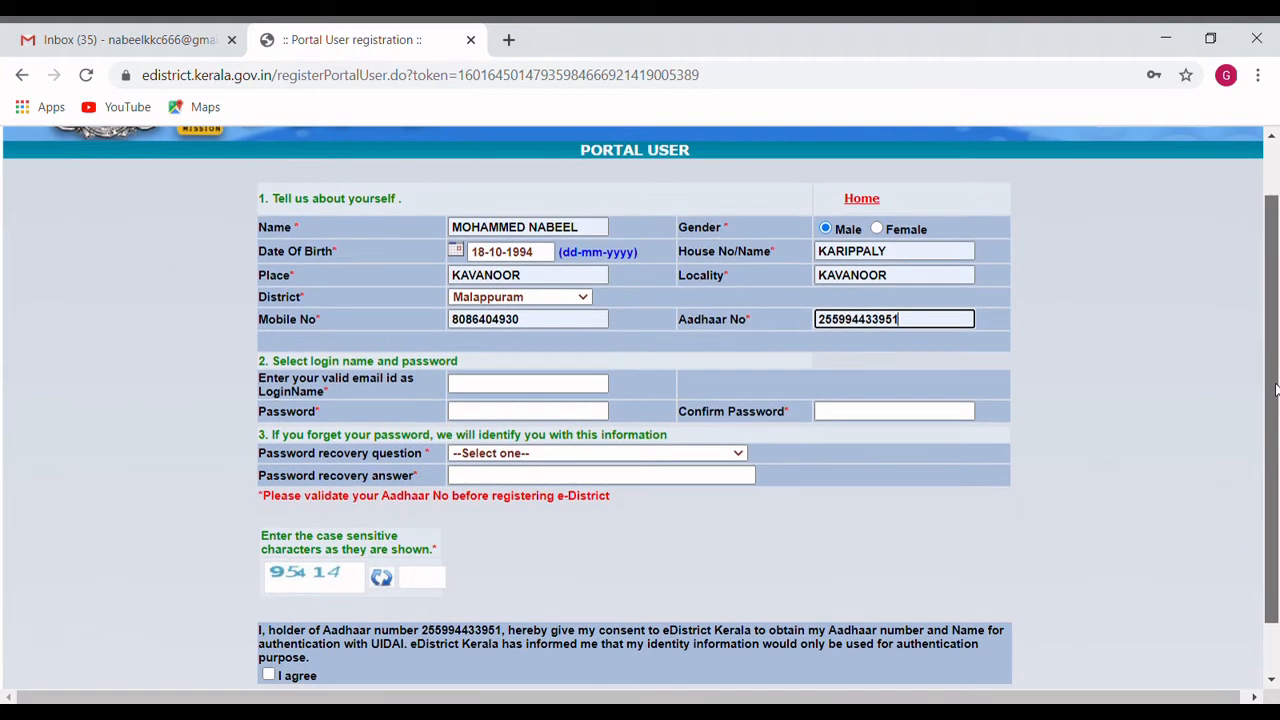
pyautogui.click(528, 384)
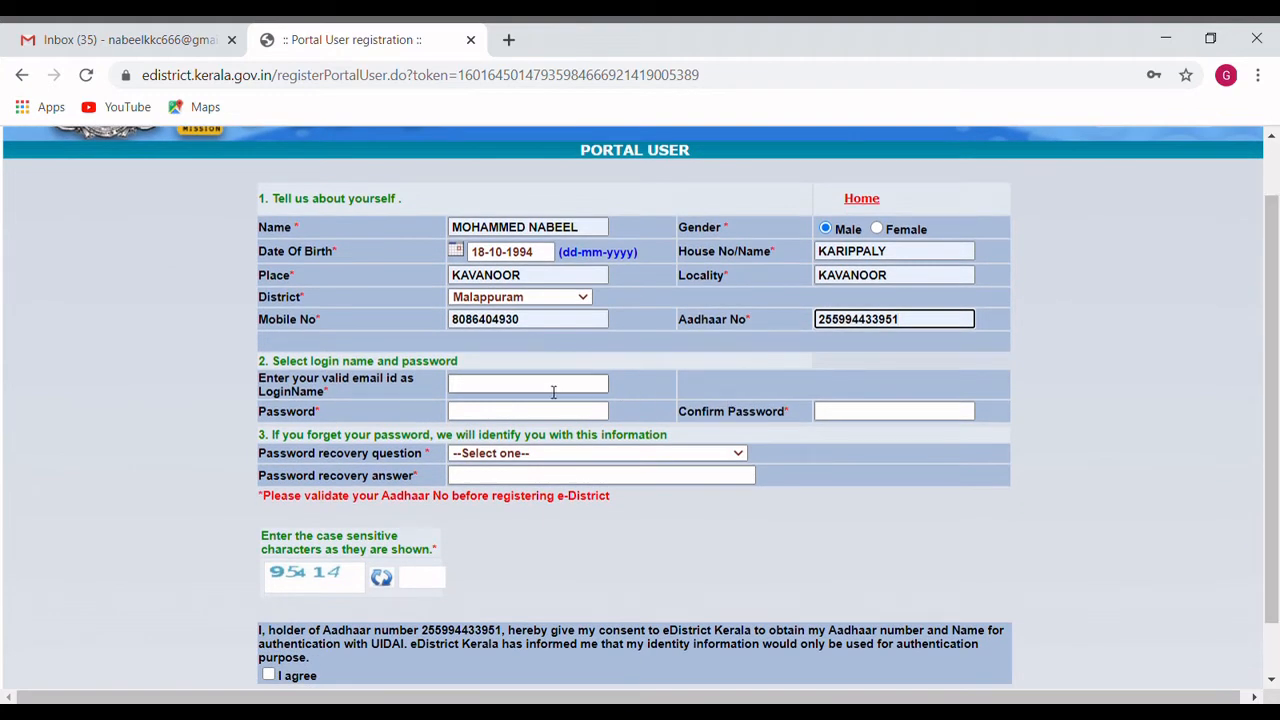
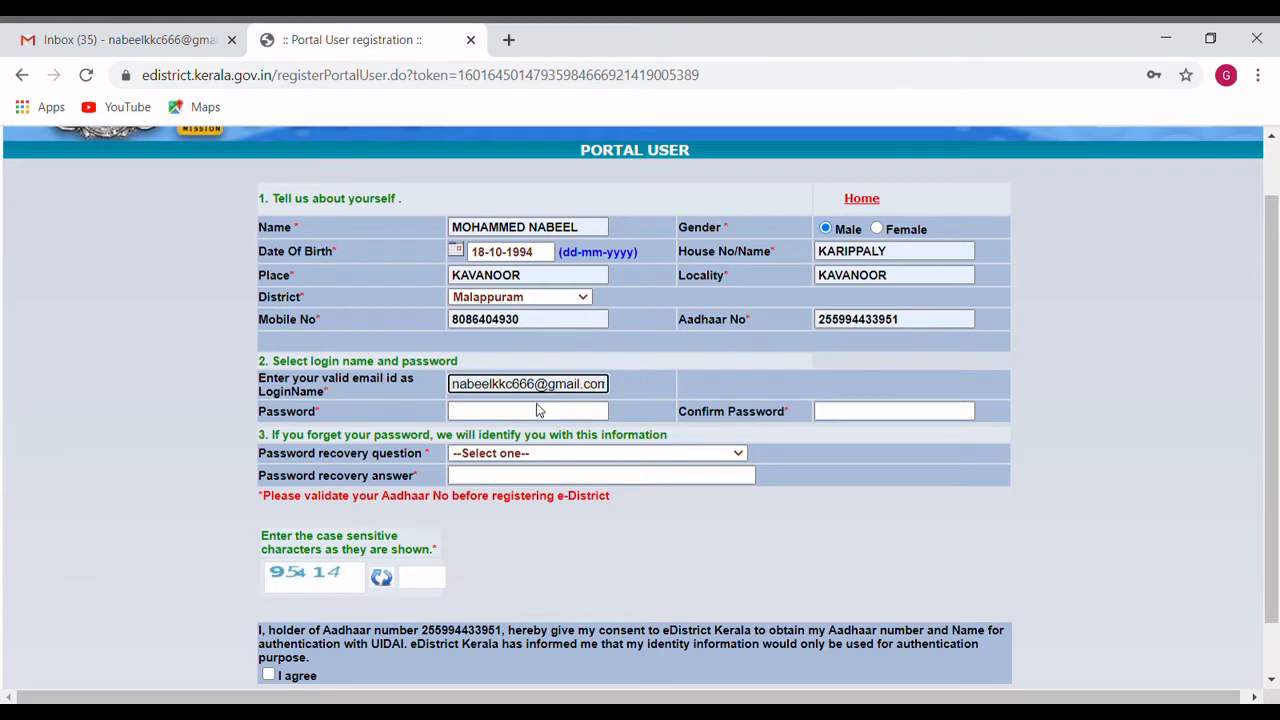
pyautogui.click(528, 412)
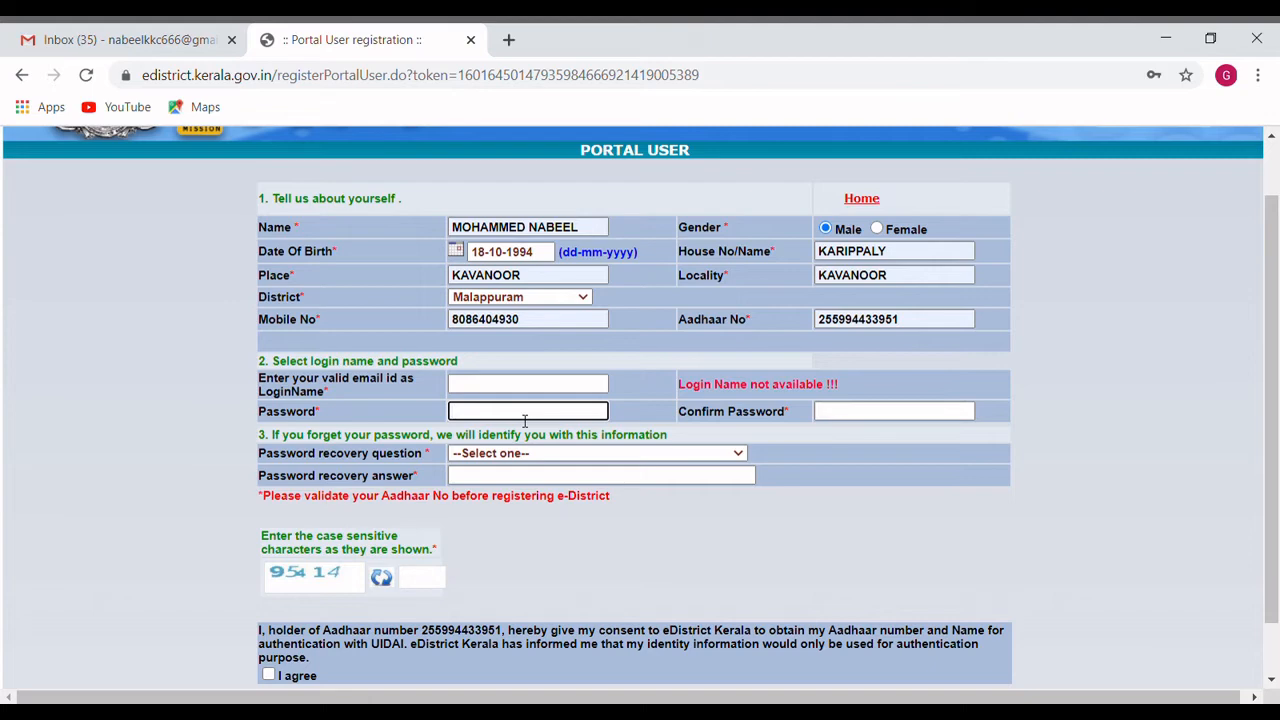
pyautogui.moveTo(780, 390)
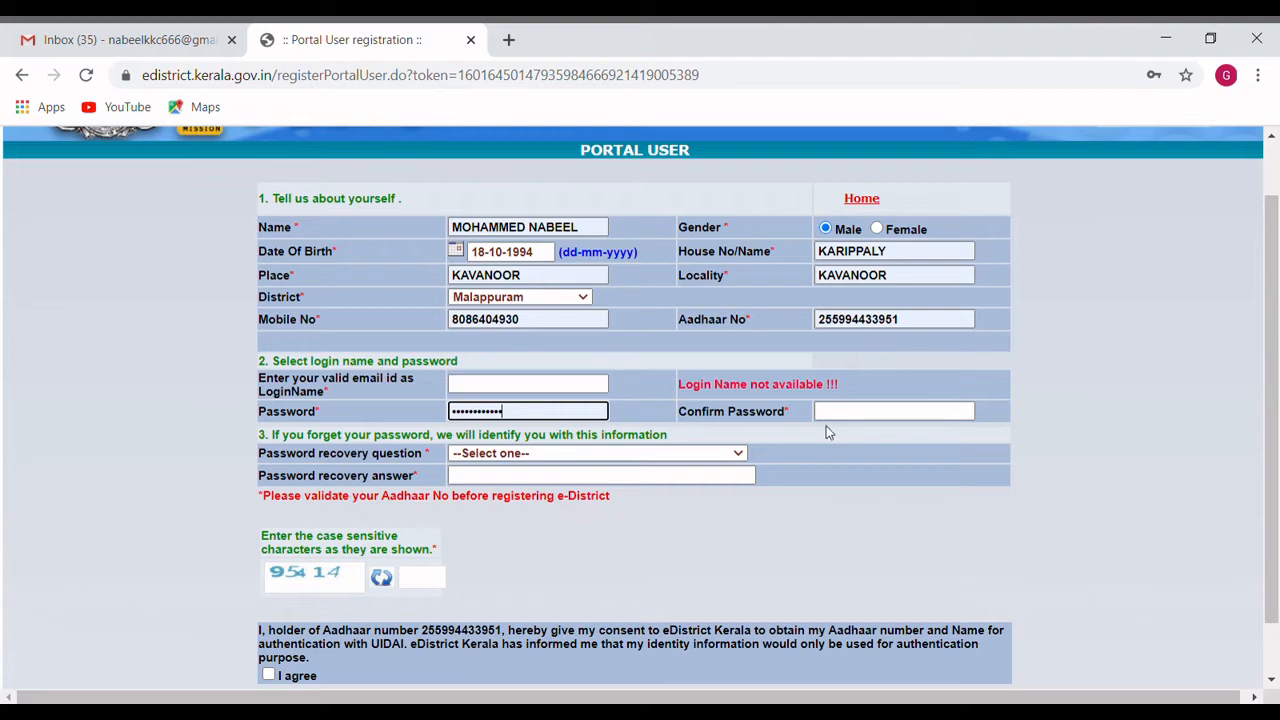
pyautogui.click(892, 412)
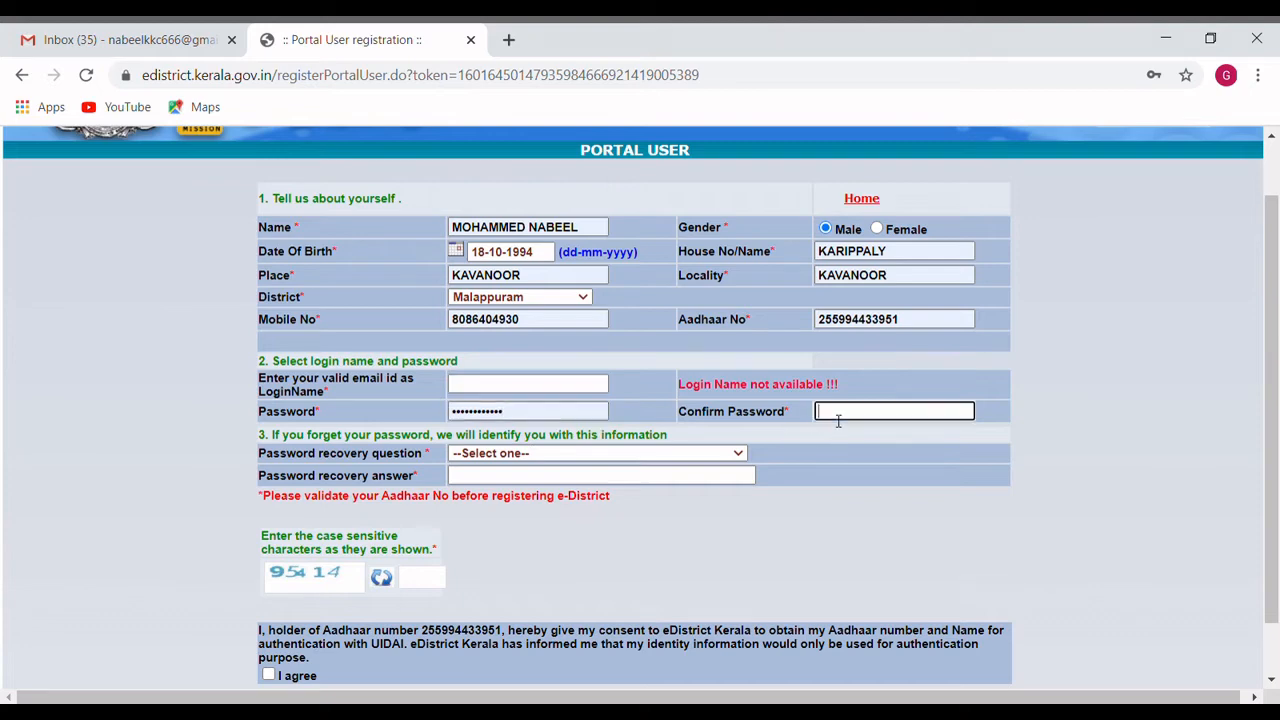
pyautogui.scroll(3)
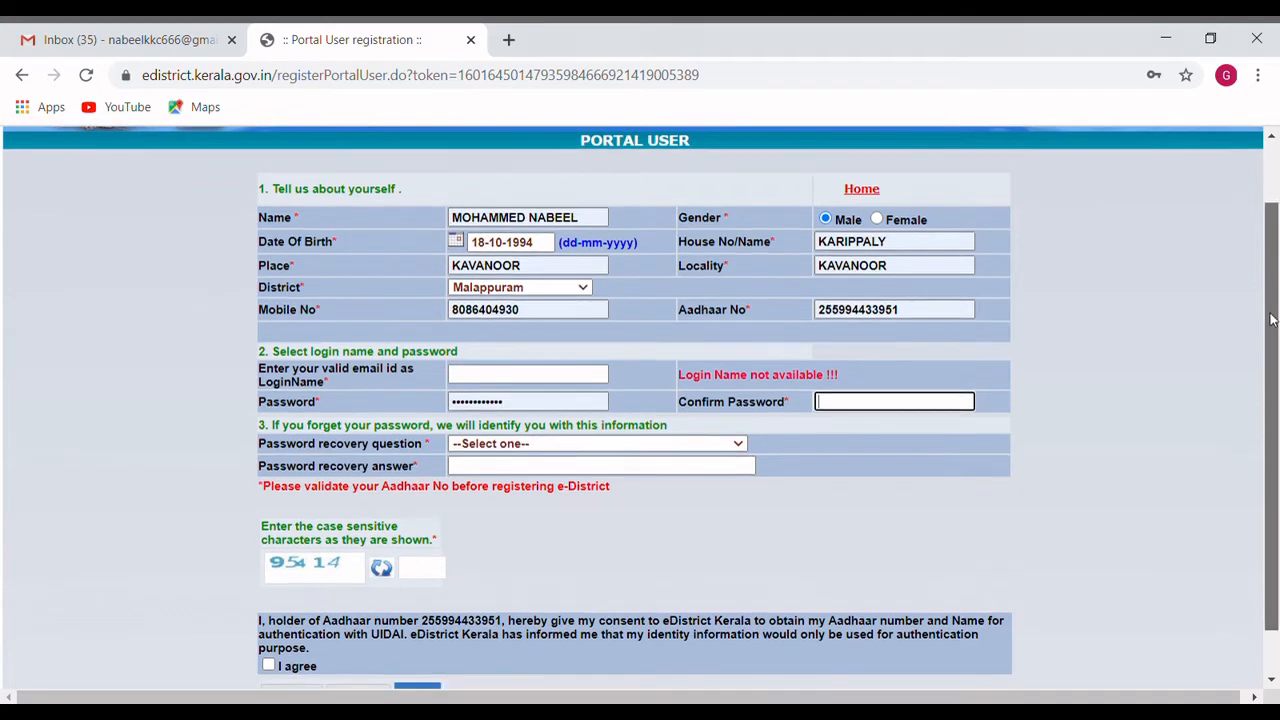
pyautogui.scroll(-3)
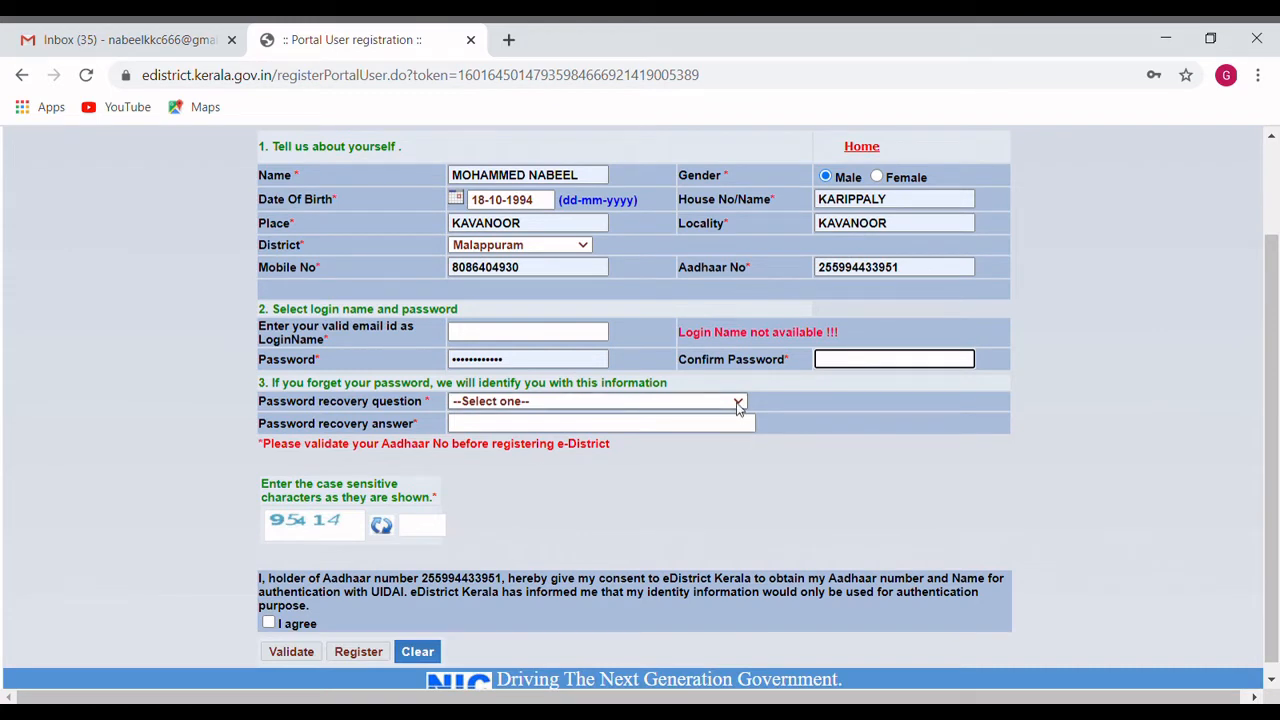
pyautogui.moveTo(588, 462)
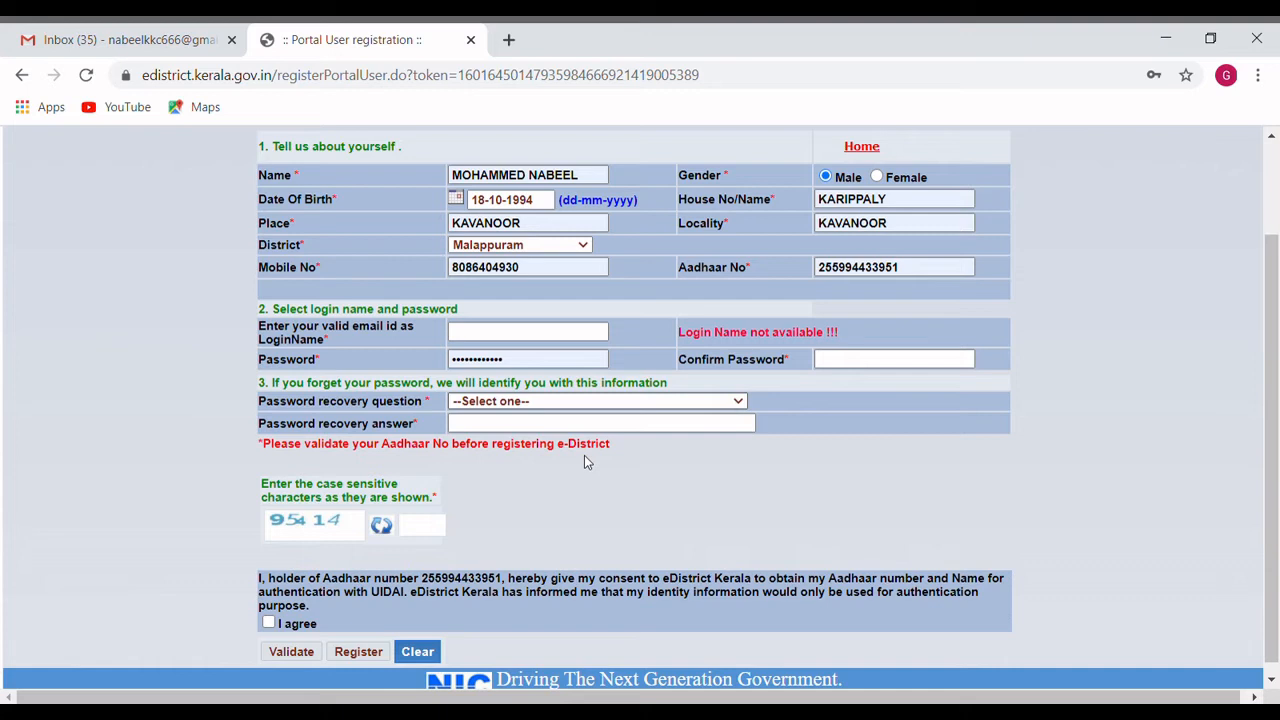
pyautogui.click(596, 400)
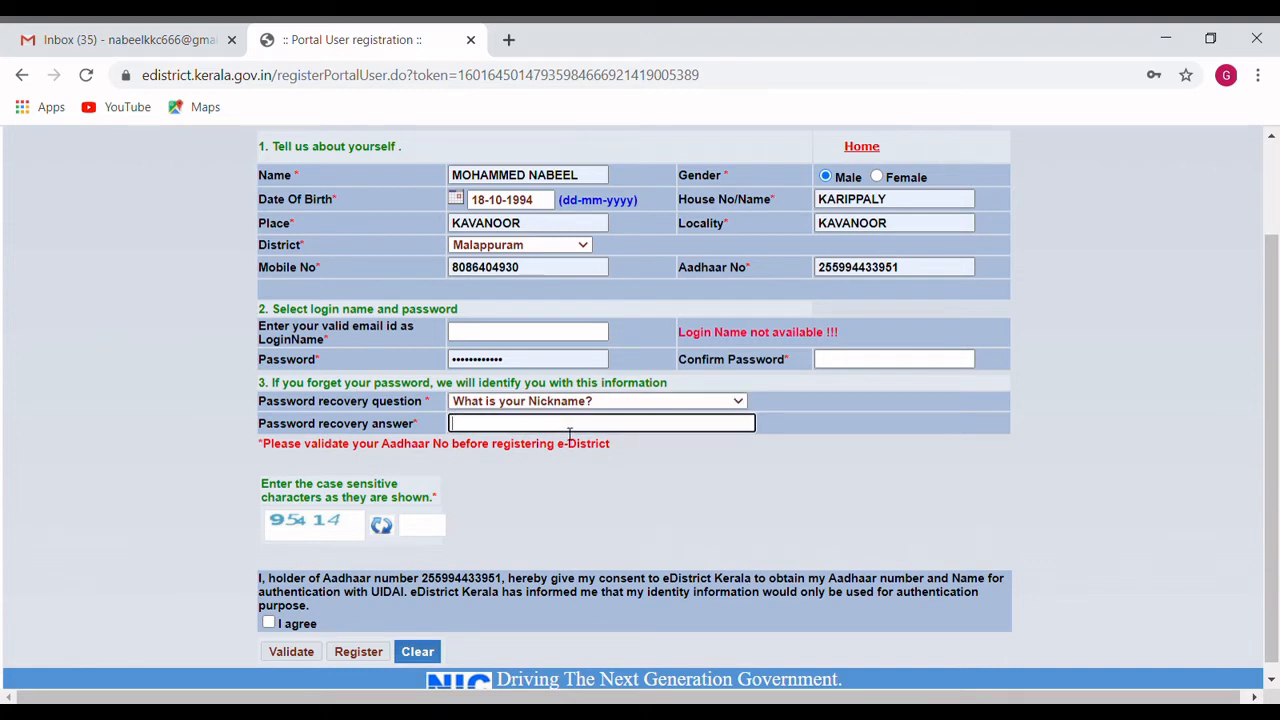
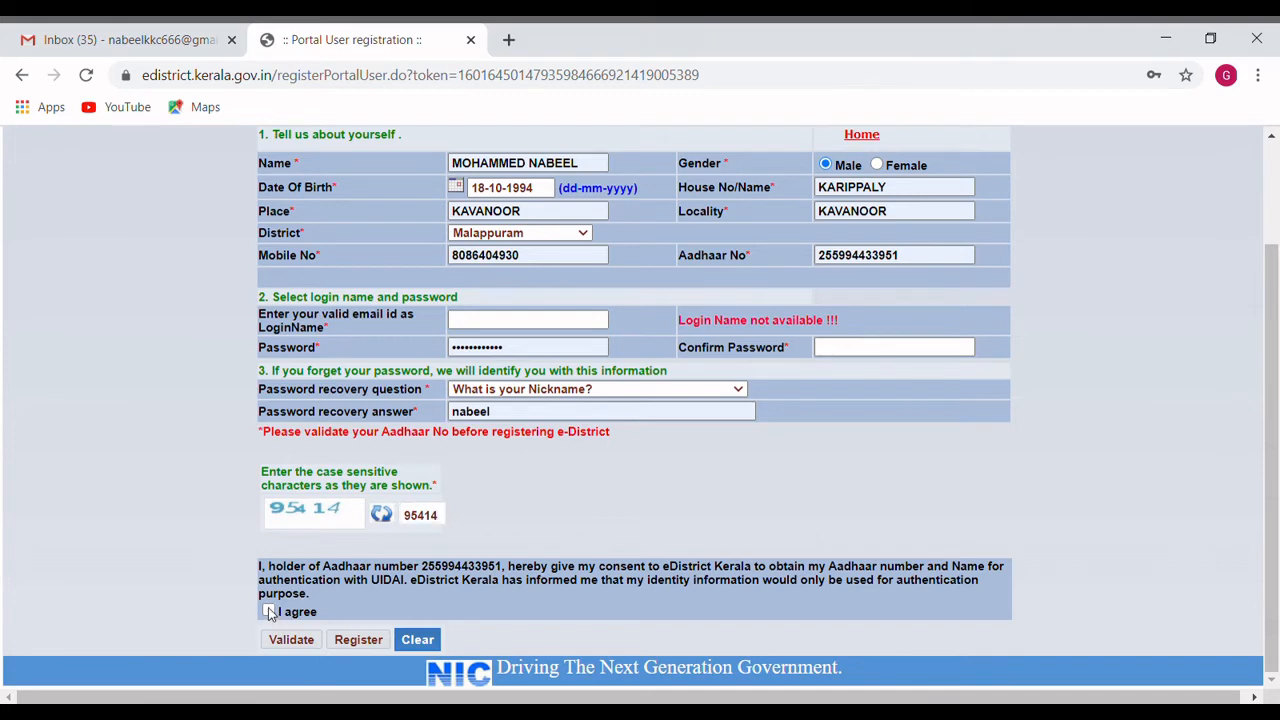
pyautogui.click(268, 612)
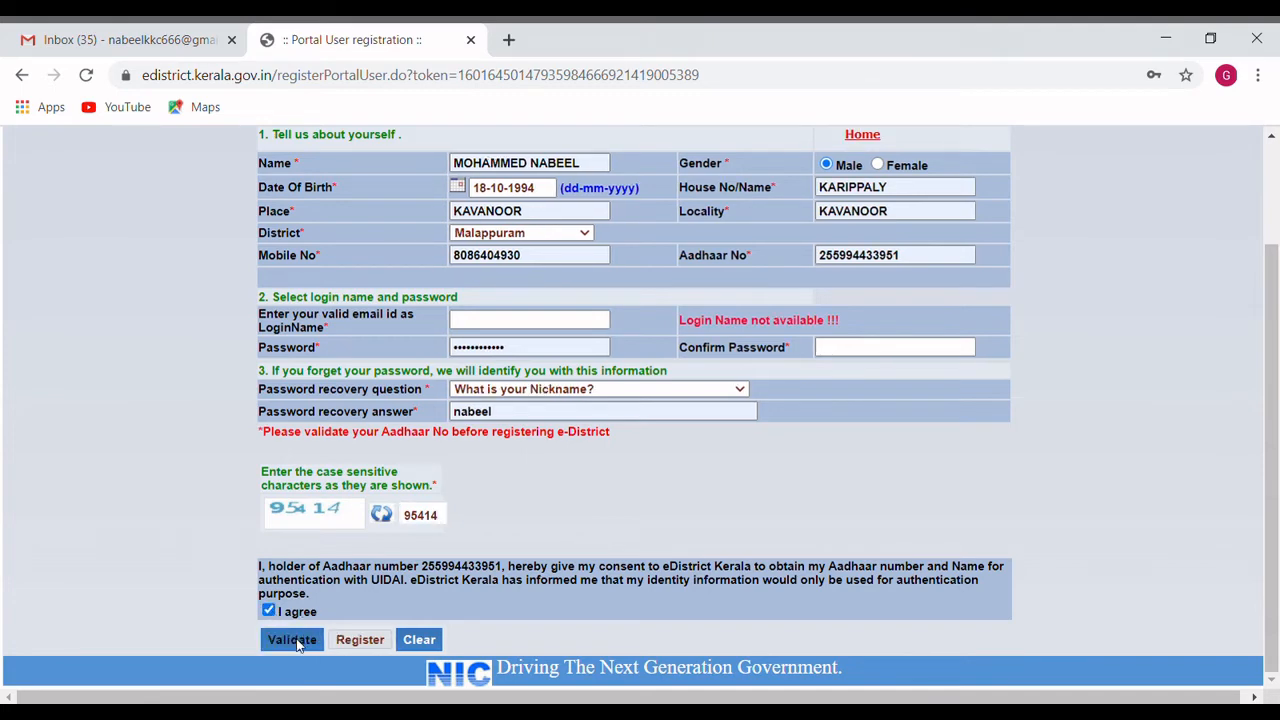
pyautogui.click(292, 640)
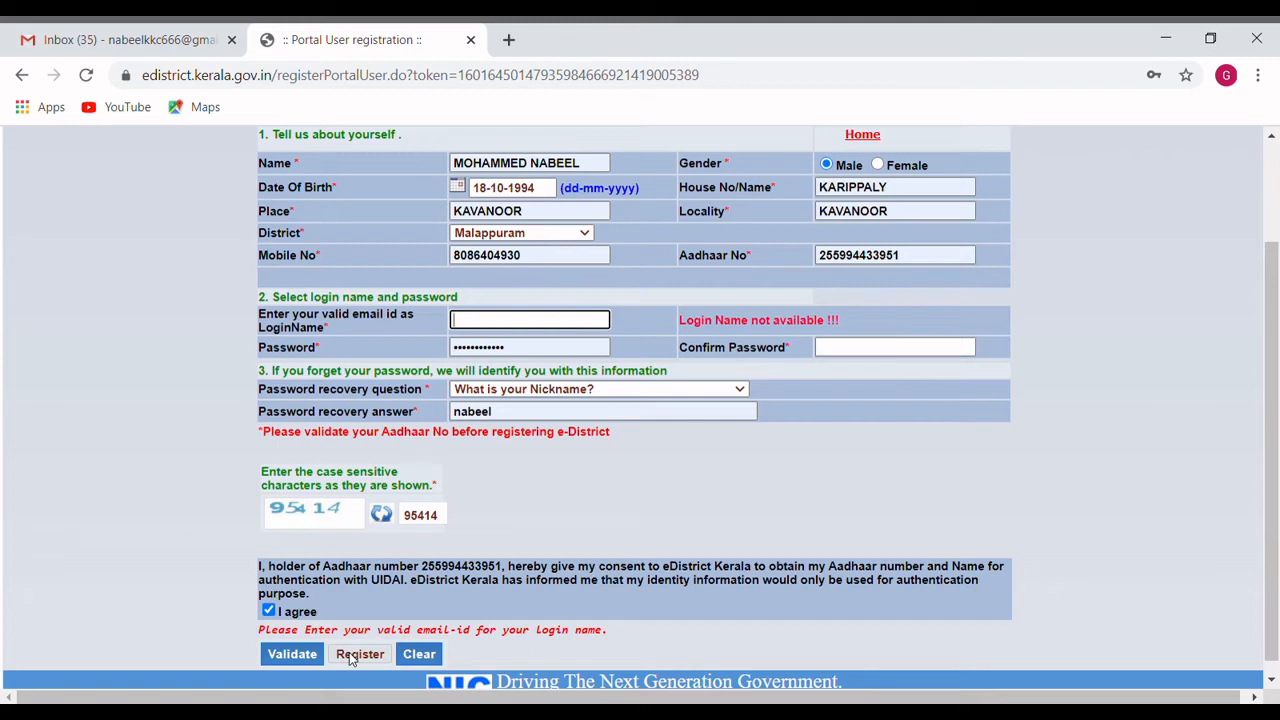
pyautogui.moveTo(688, 516)
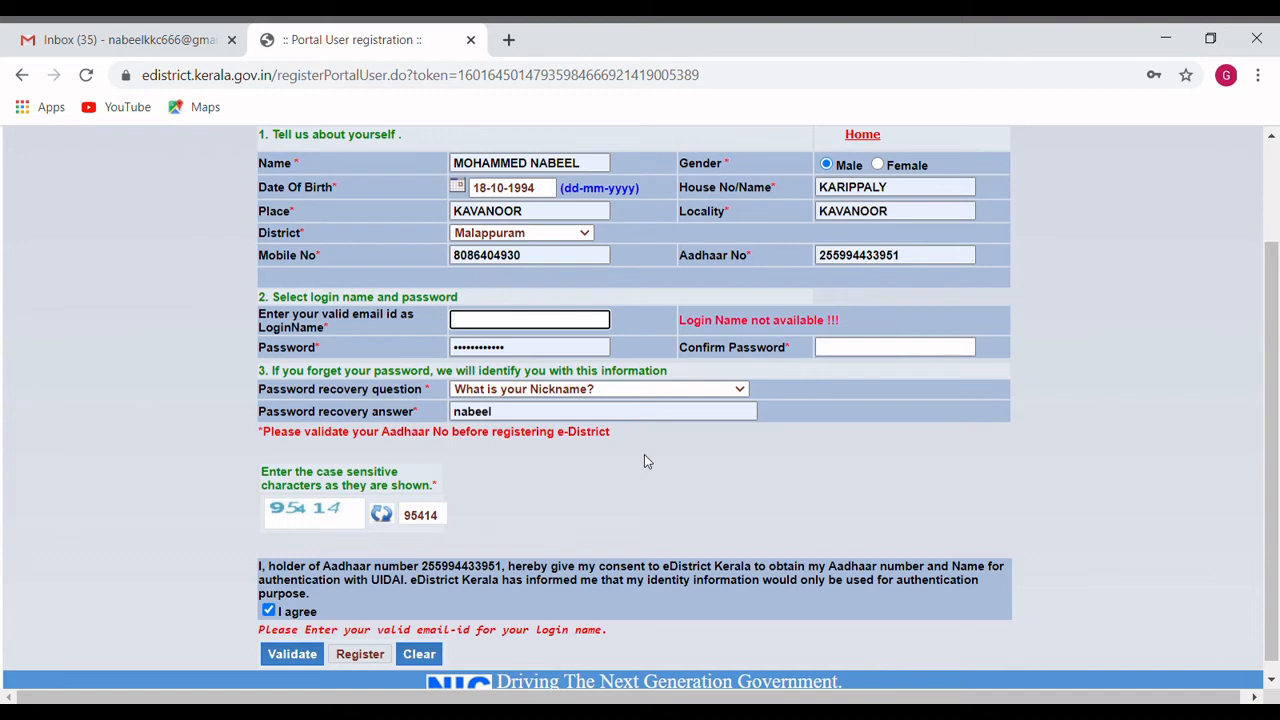
pyautogui.moveTo(662, 460)
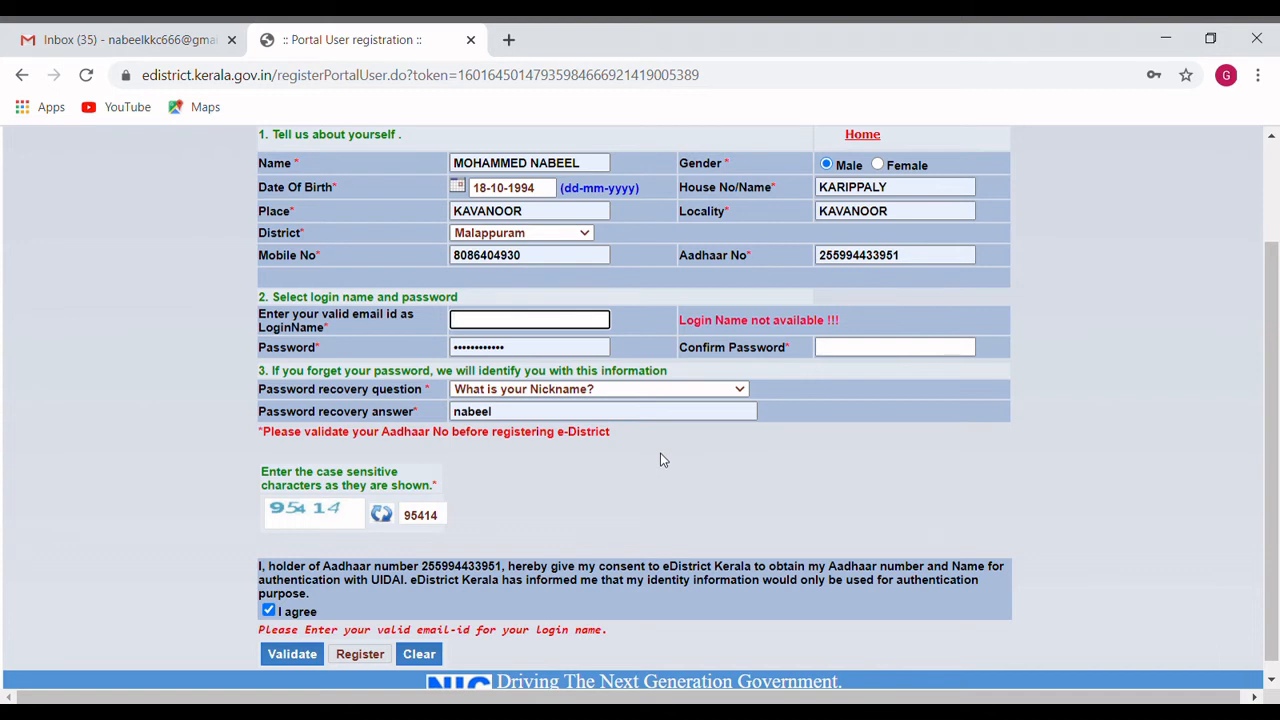
pyautogui.moveTo(704, 464)
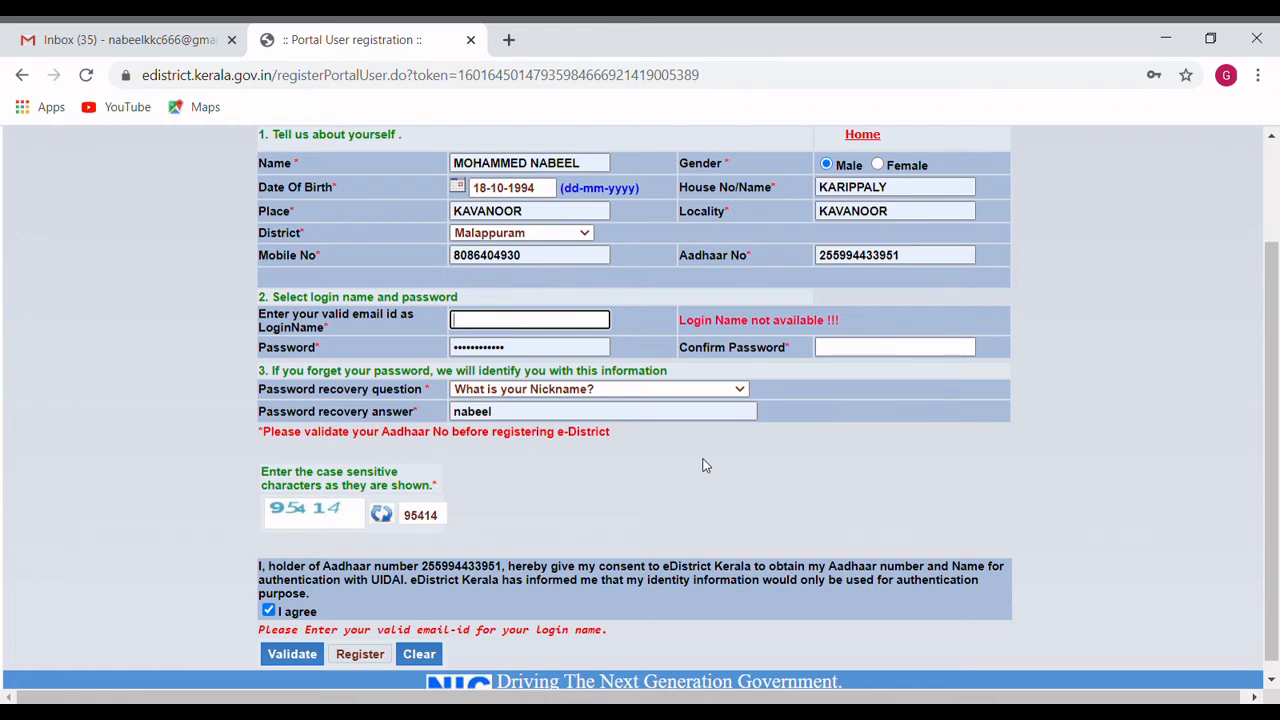
pyautogui.moveTo(708, 480)
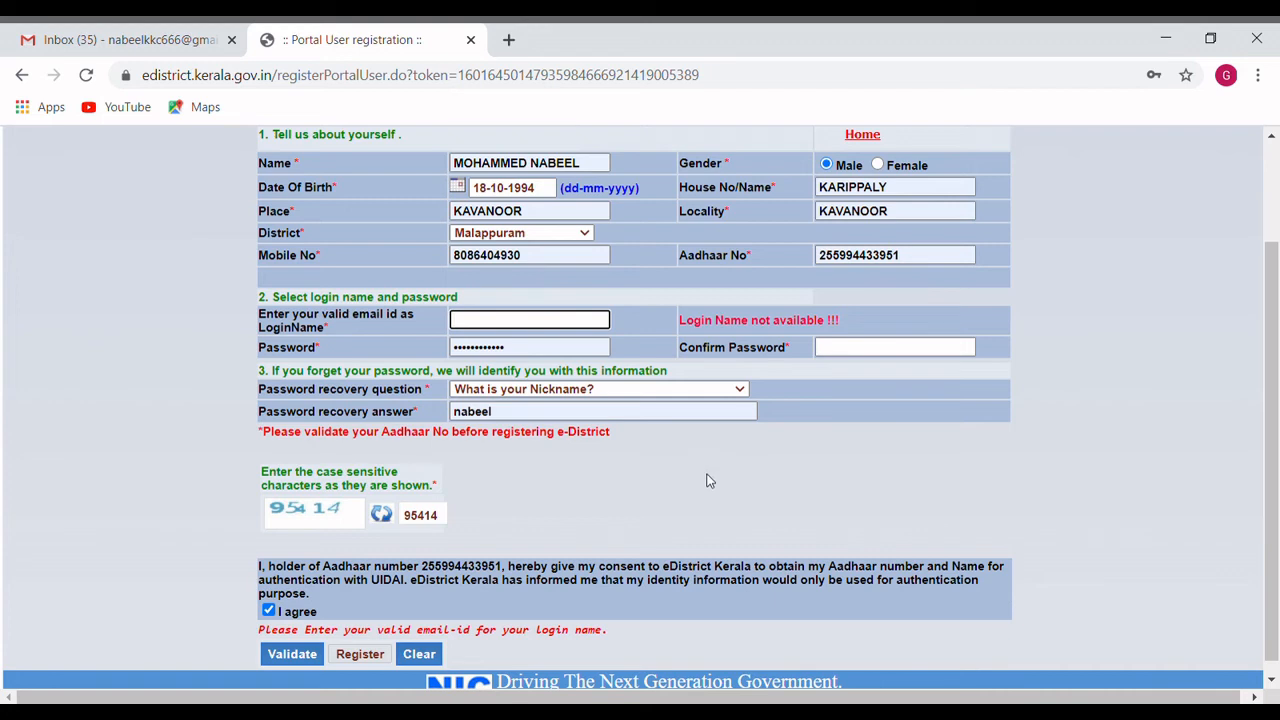
pyautogui.moveTo(616, 500)
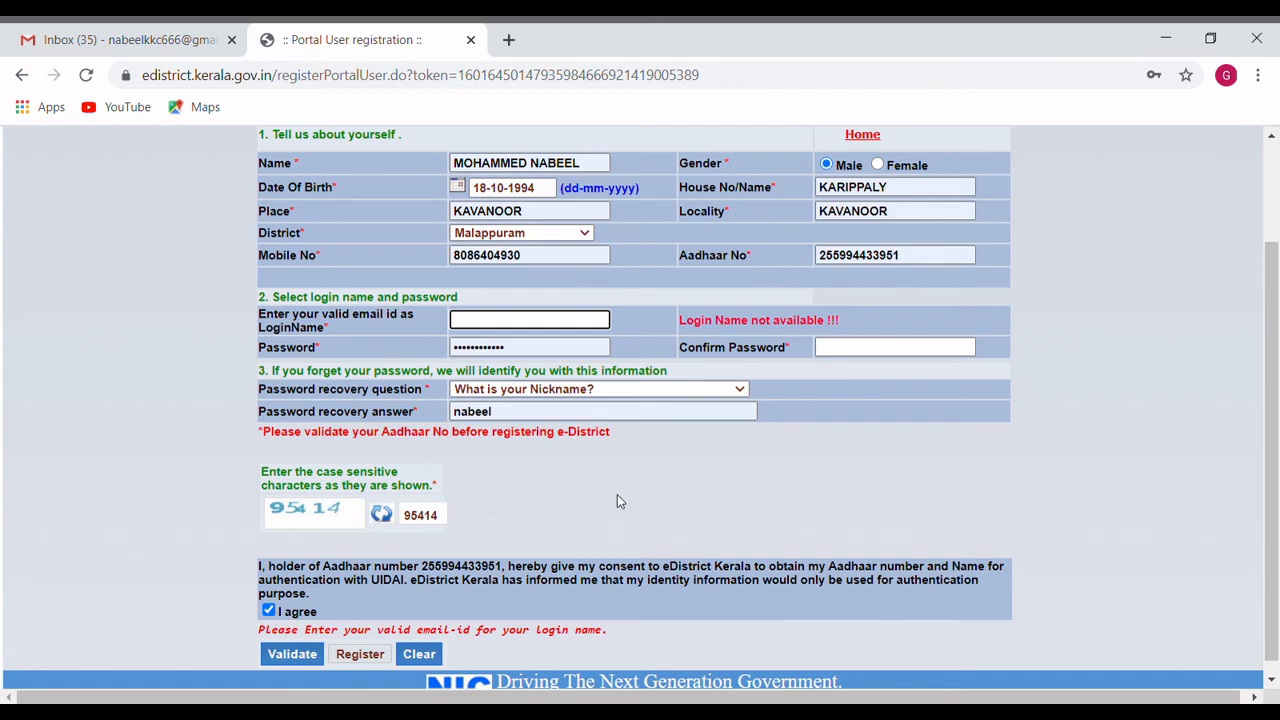
pyautogui.moveTo(572, 496)
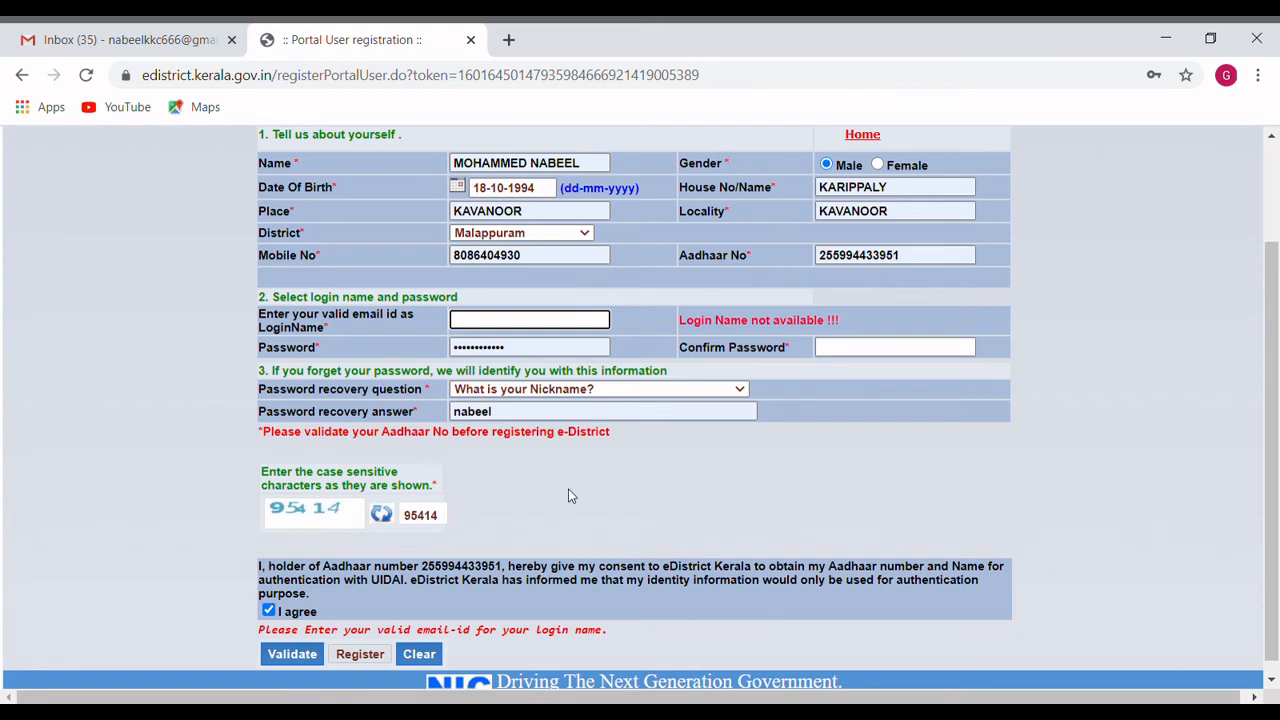
pyautogui.moveTo(770, 332)
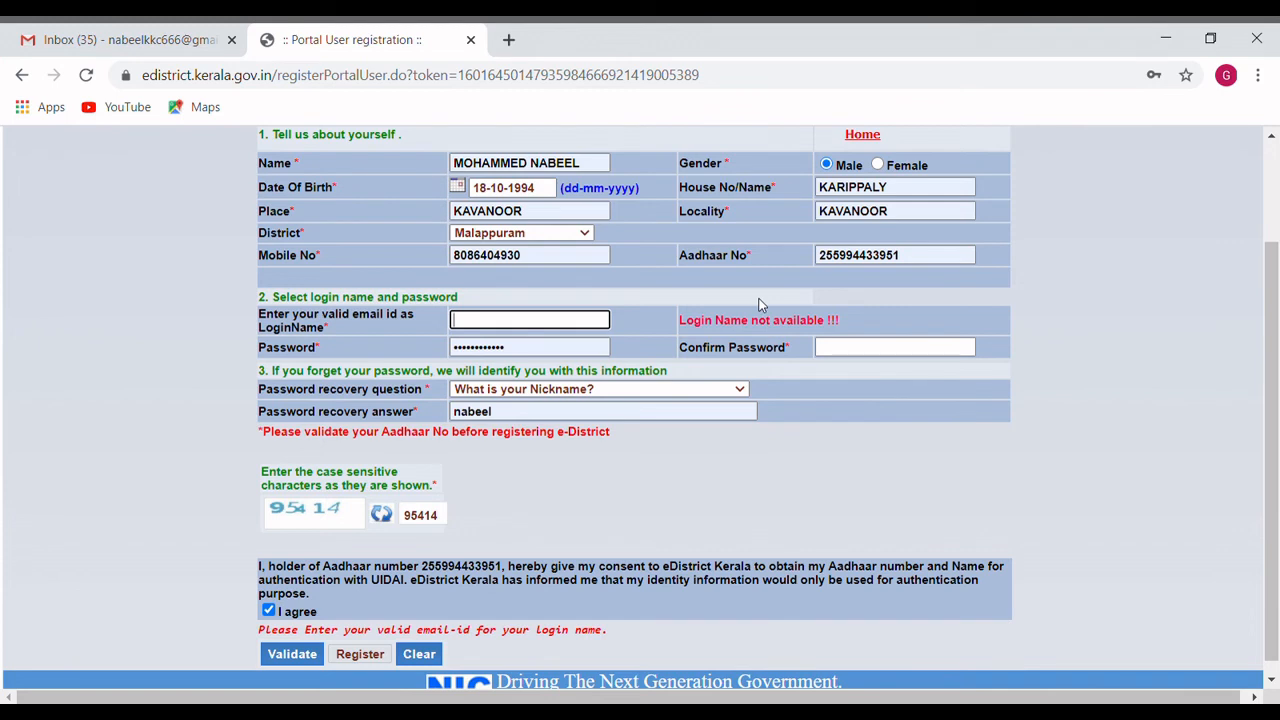
pyautogui.moveTo(762, 330)
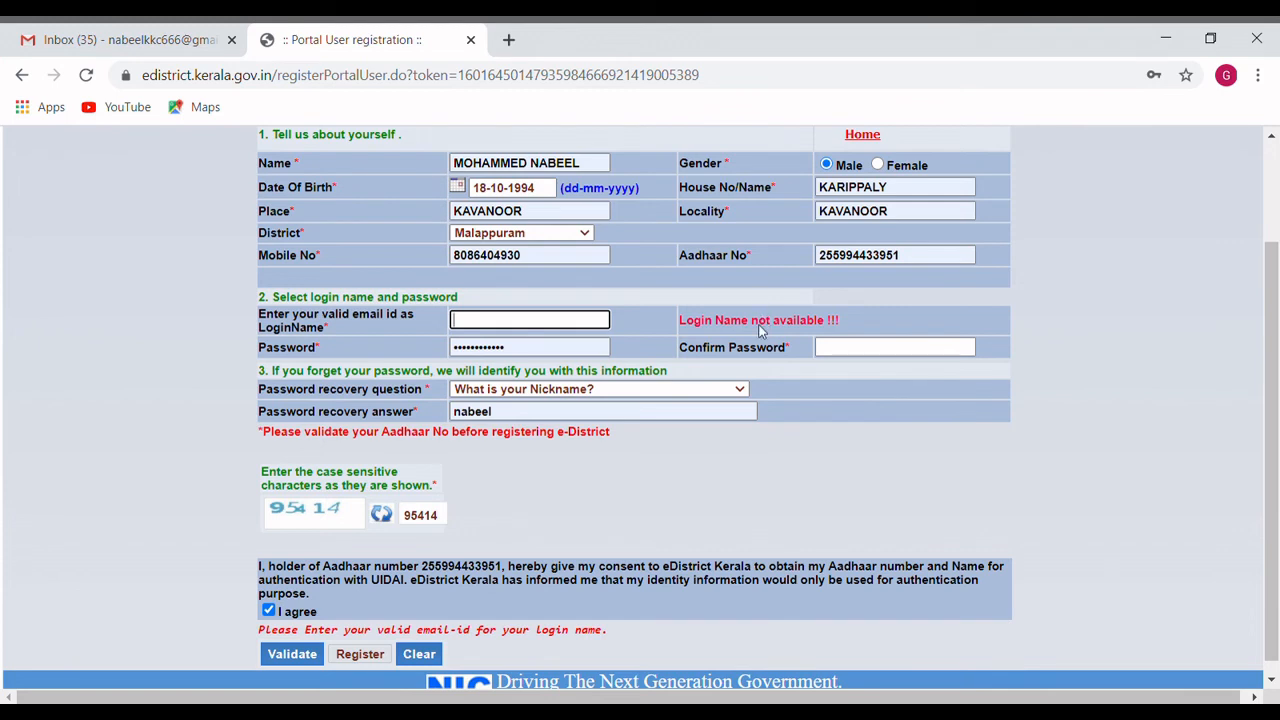
pyautogui.moveTo(596, 460)
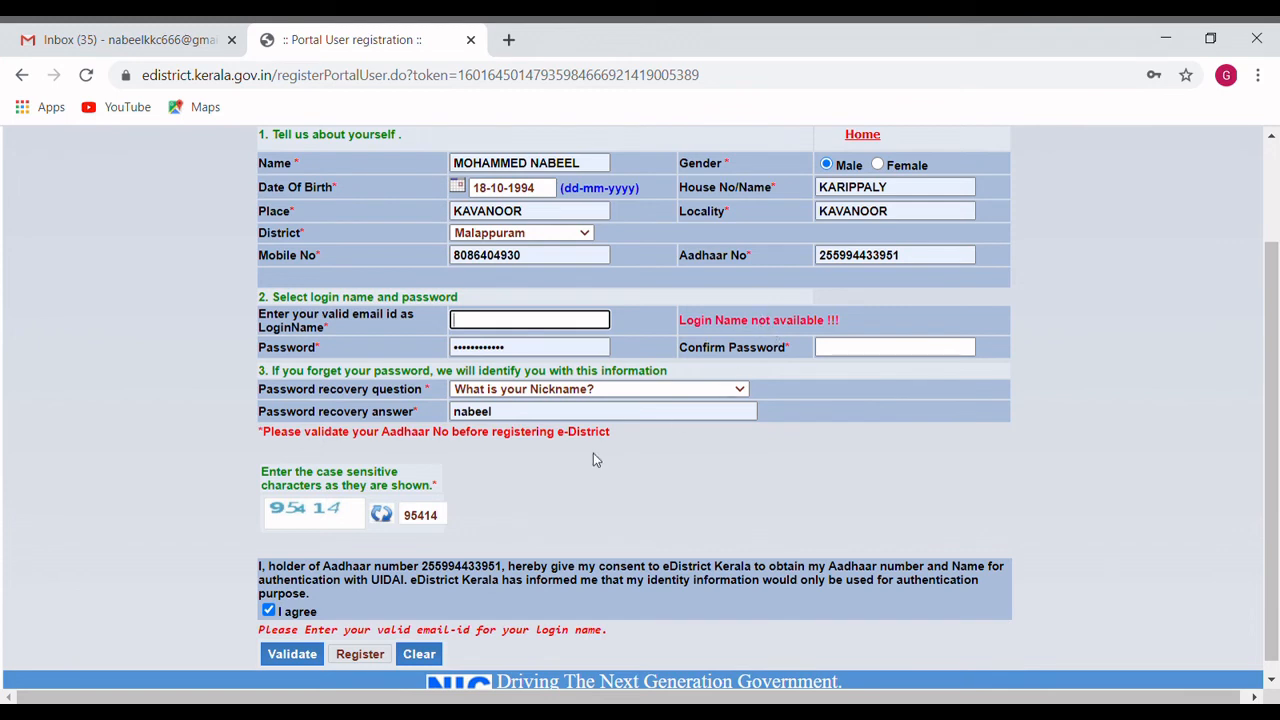
pyautogui.moveTo(360, 448)
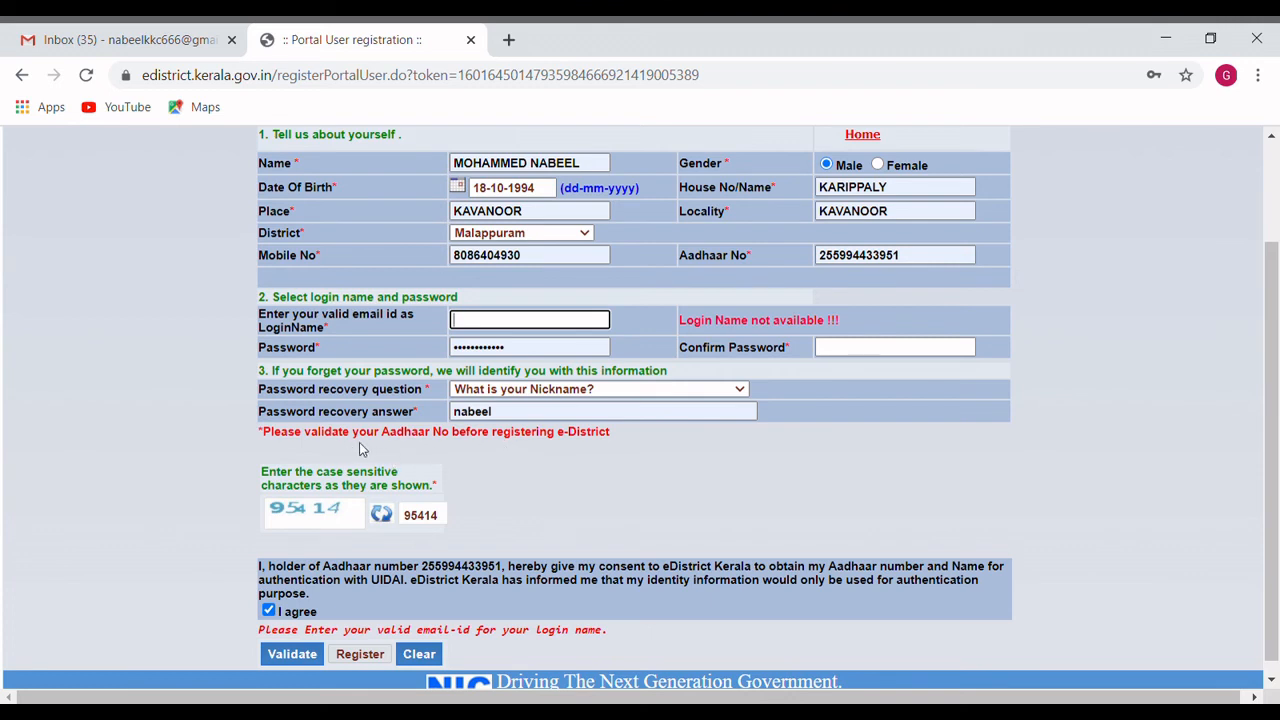